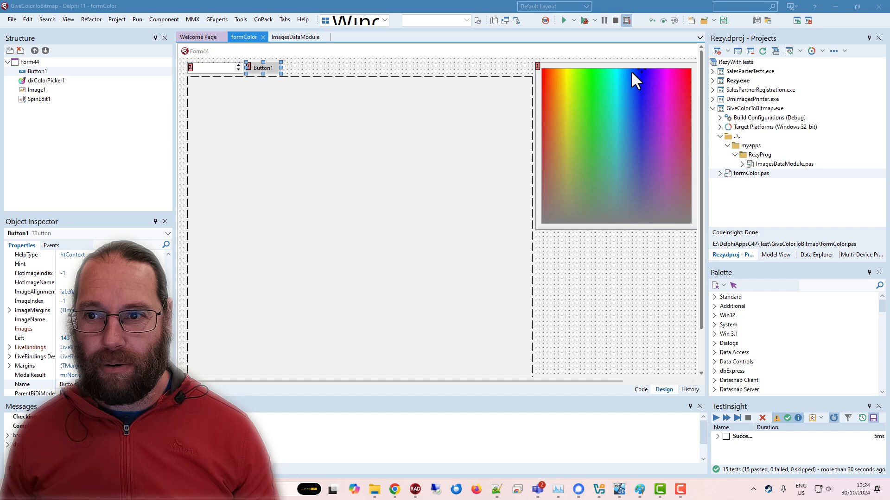
pyautogui.moveTo(560, 63)
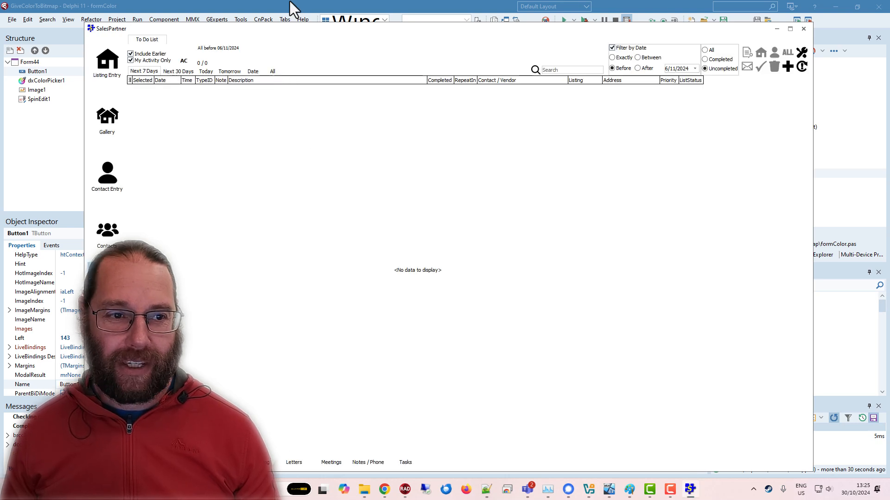
pyautogui.moveTo(341, 74)
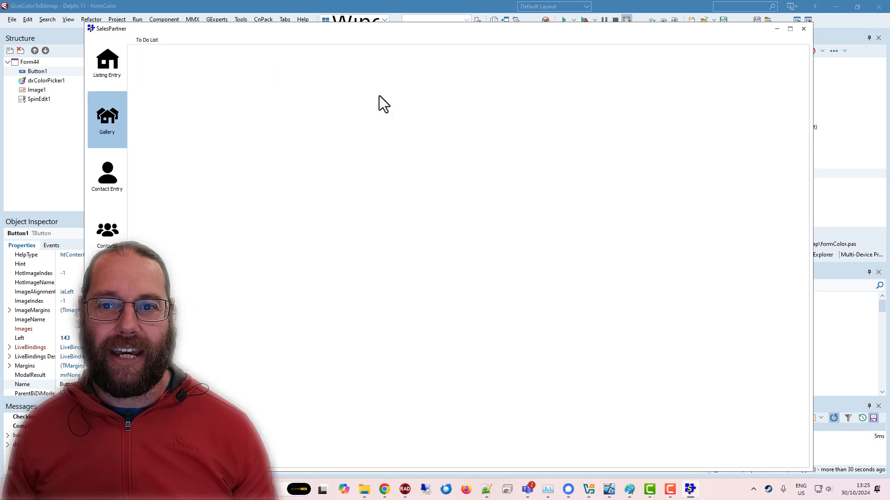
# - Close the running SalesPartner application and confirm
pyautogui.click(107, 120)
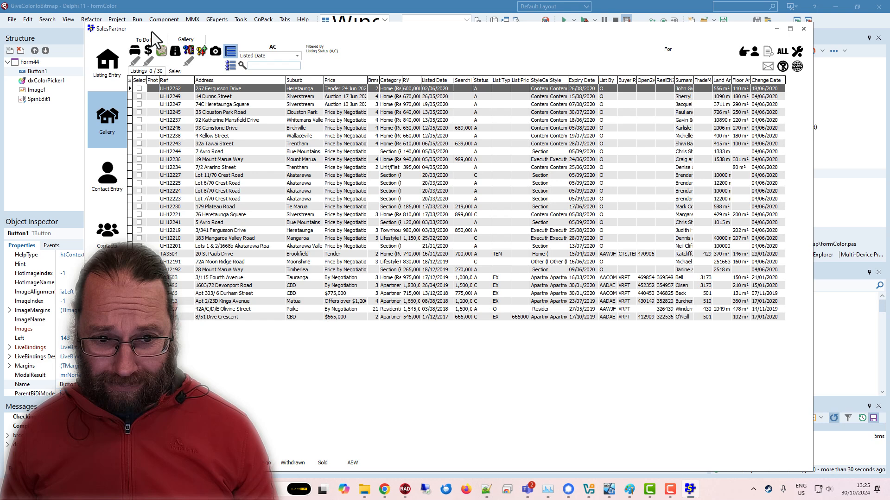
pyautogui.click(803, 29)
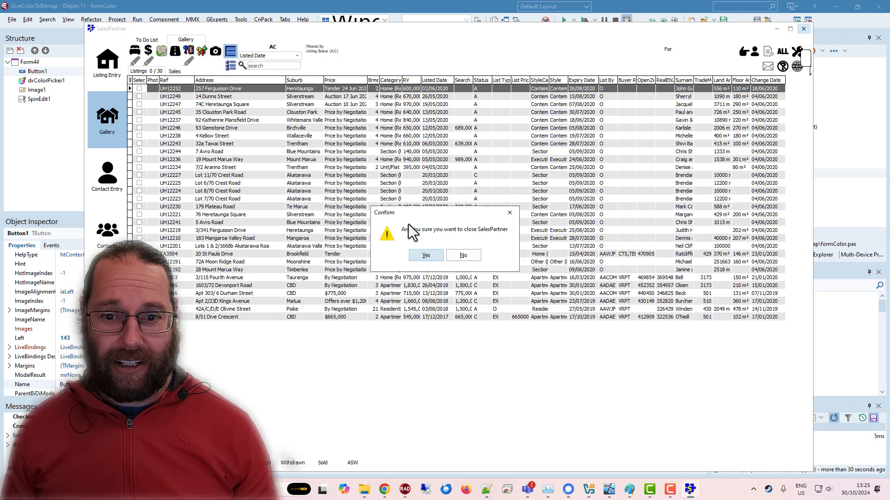
pyautogui.click(426, 255)
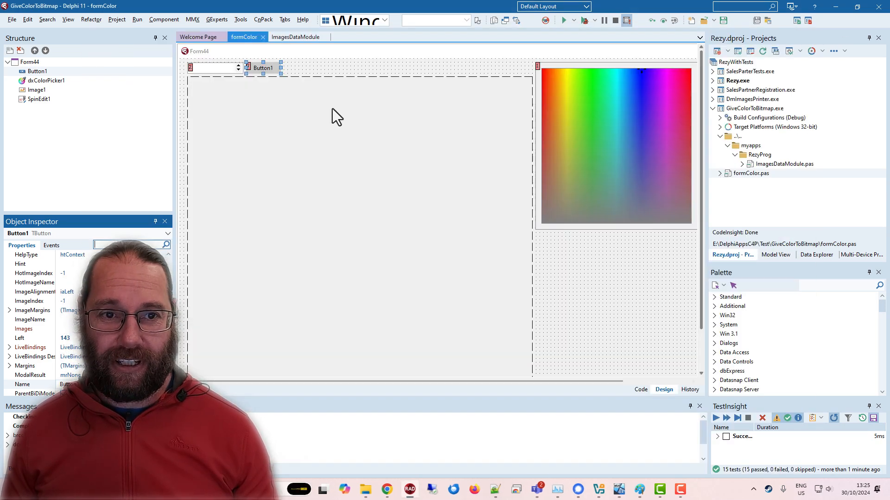
# - Show ImagesDataModule in Design view and browse its ImageCollection of black icons
pyautogui.click(296, 36)
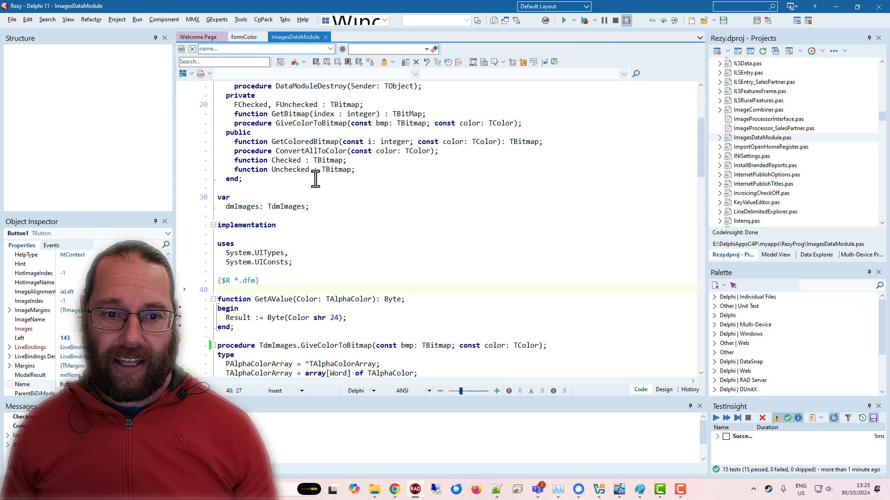
pyautogui.click(664, 389)
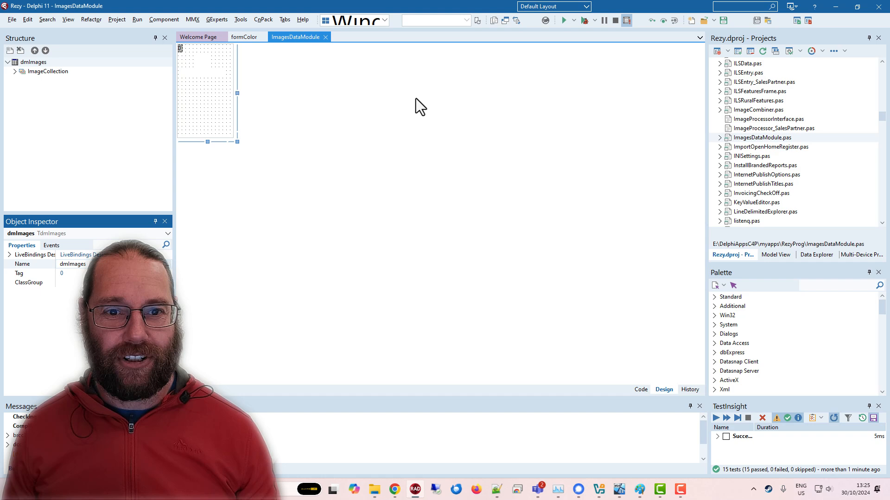
pyautogui.doubleClick(203, 60)
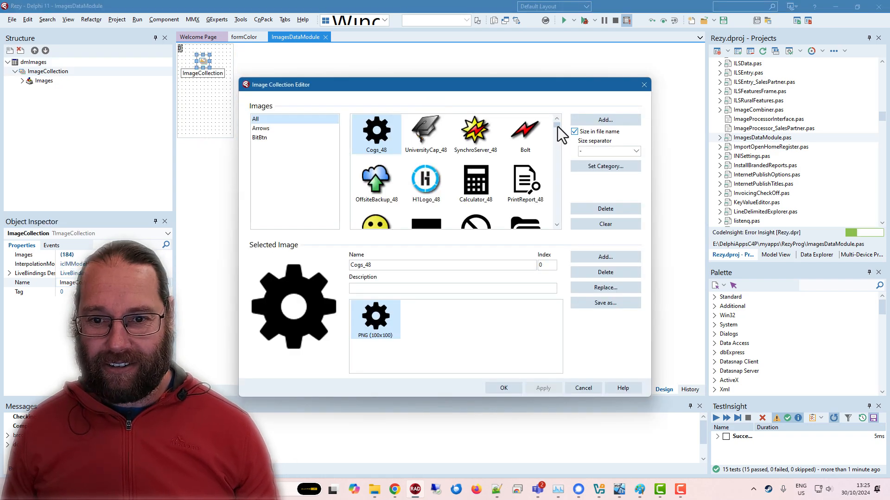
pyautogui.scroll(-3)
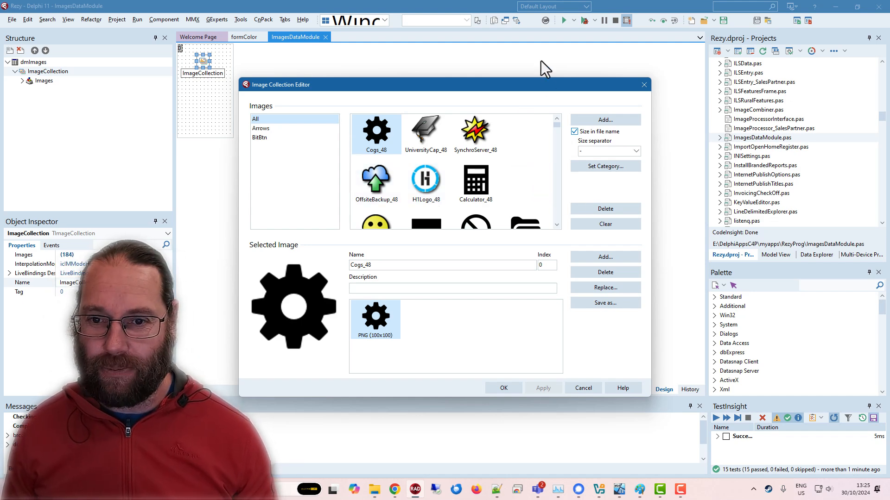
pyautogui.click(504, 388)
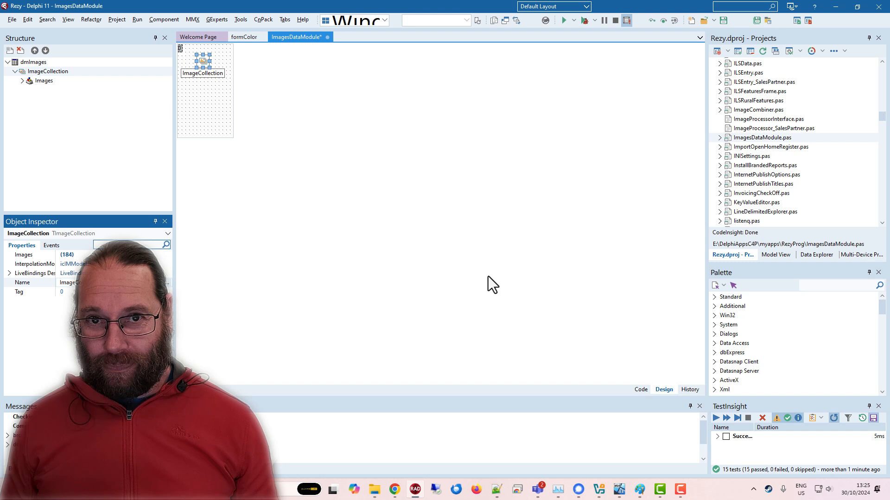
pyautogui.moveTo(390, 140)
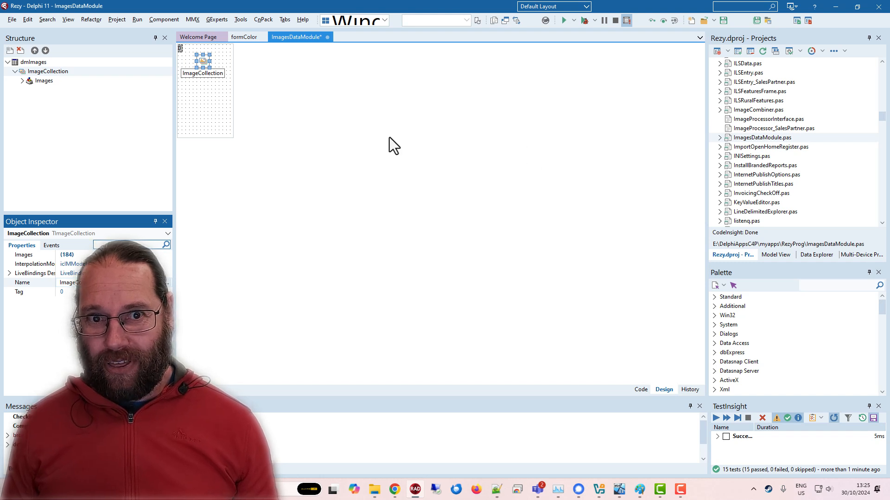
pyautogui.moveTo(336, 82)
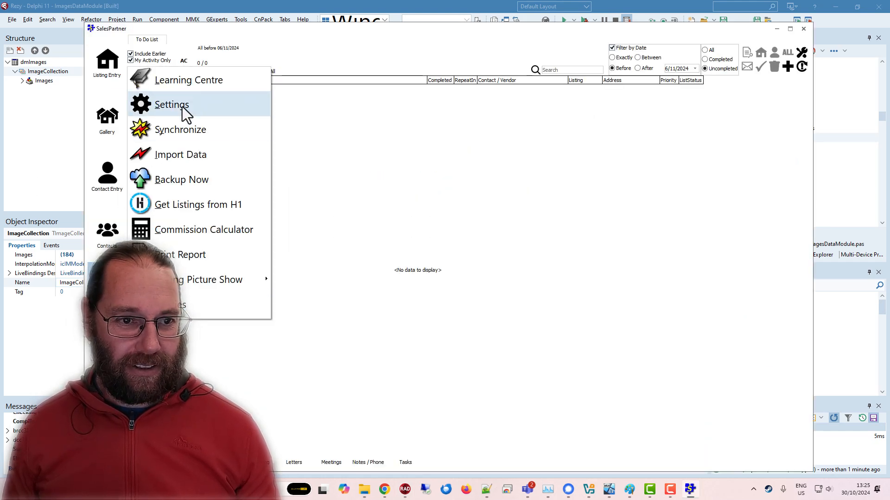
# - Switch SalesPartner to the Windows10 Dark style, view the dark screen, and close the app
pyautogui.click(170, 105)
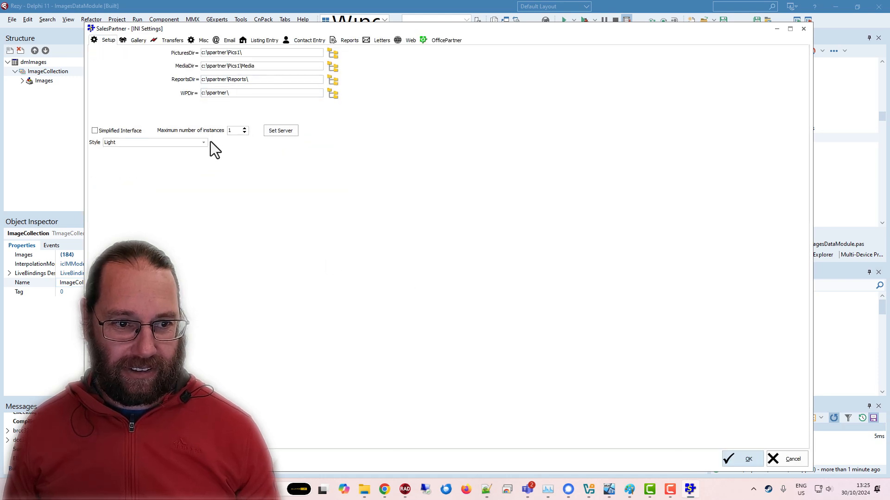
pyautogui.click(202, 142)
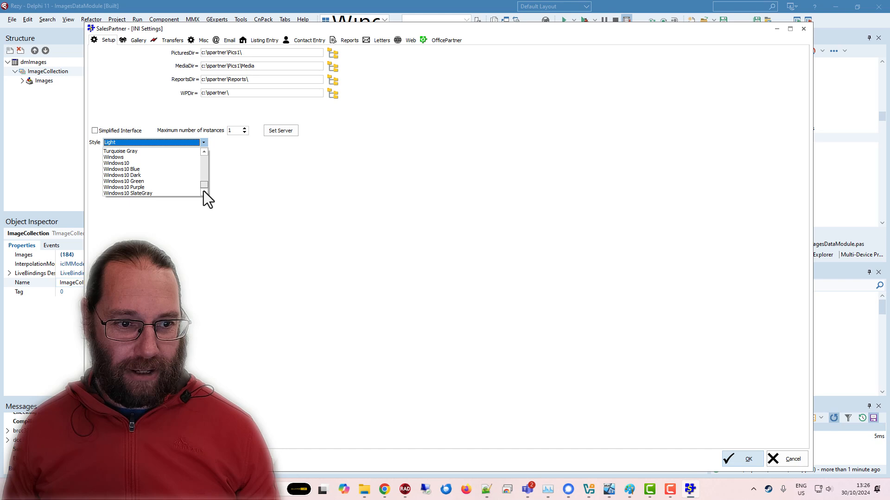
pyautogui.moveTo(165, 190)
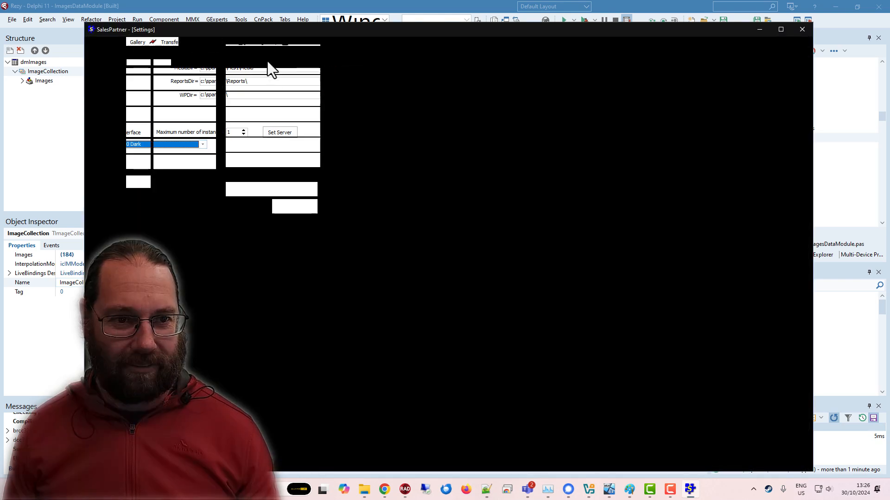
pyautogui.click(801, 29)
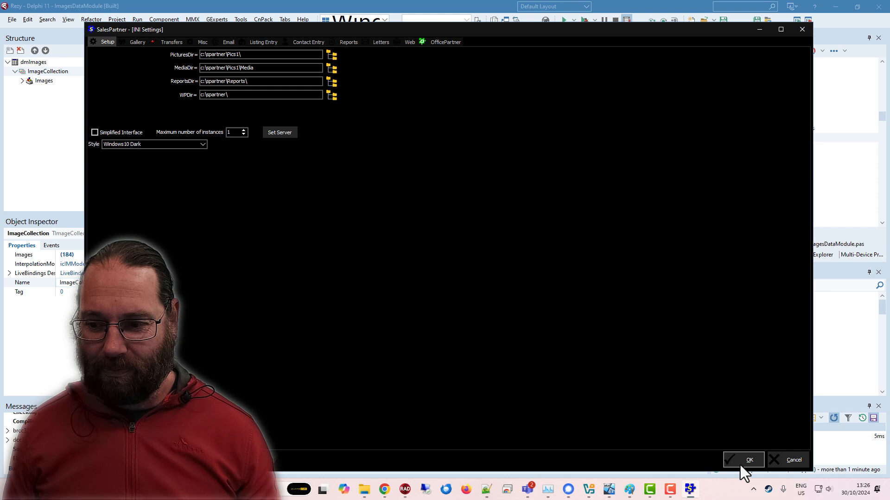
pyautogui.click(748, 460)
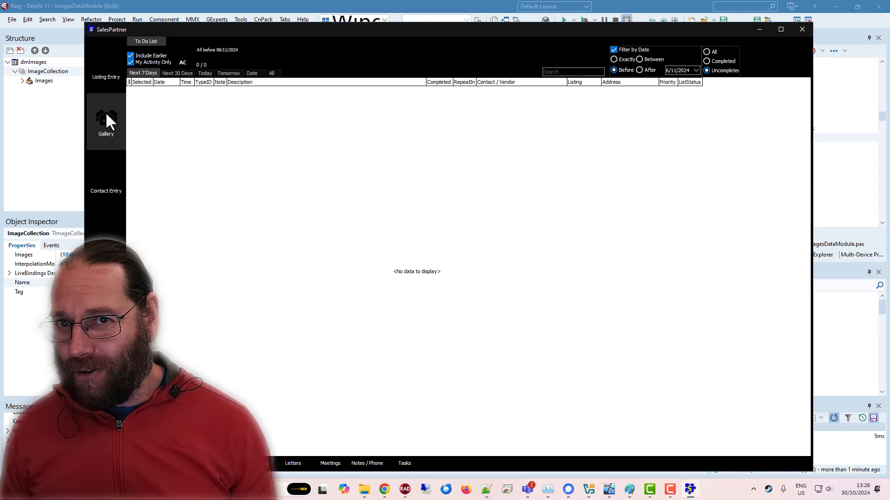
pyautogui.moveTo(97, 135)
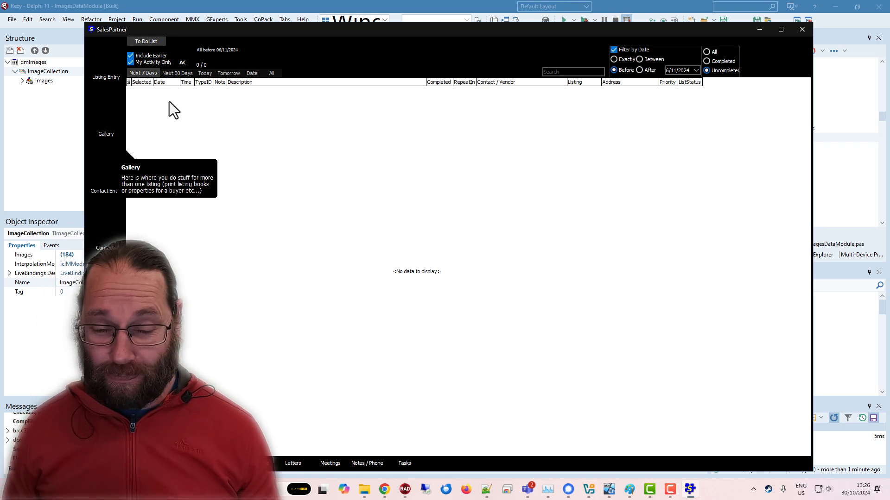
pyautogui.moveTo(466, 83)
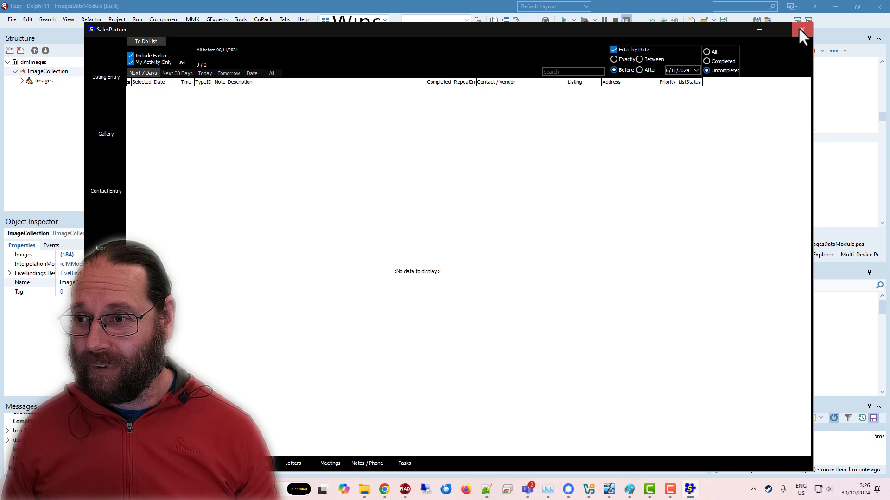
pyautogui.click(801, 30)
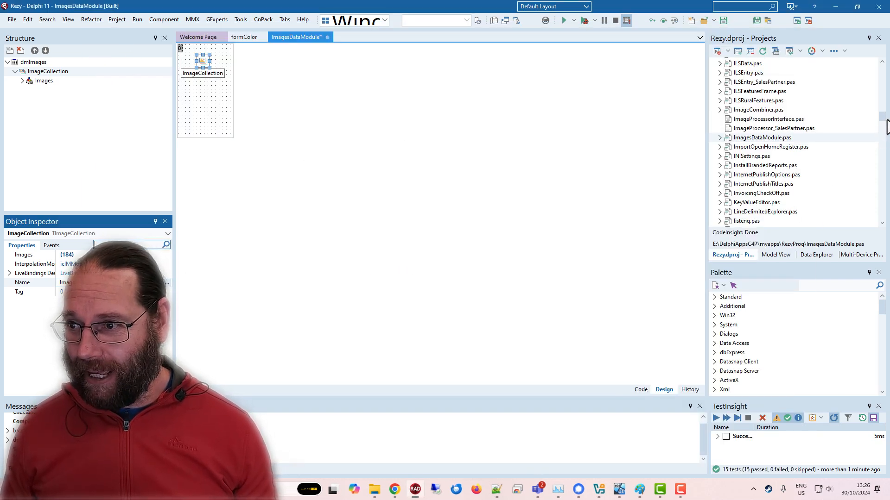
# - Make GiveColorToBitmap.exe the active project and run it
pyautogui.scroll(-3)
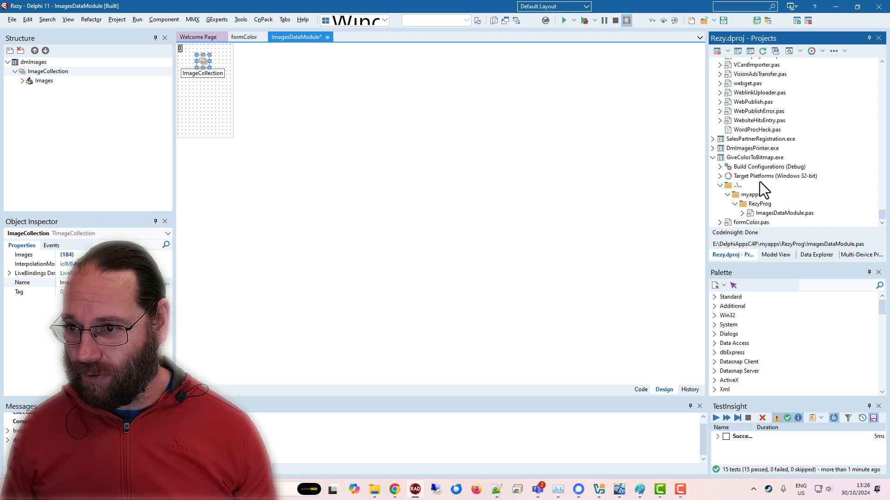
pyautogui.click(755, 157)
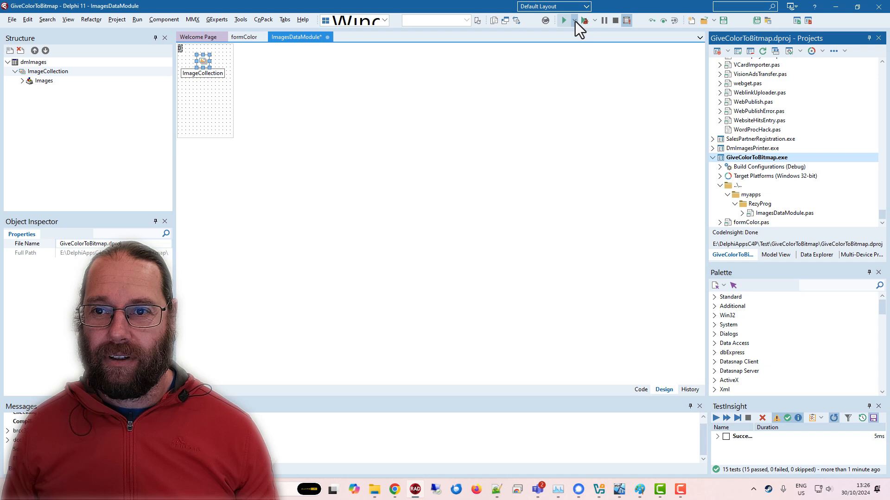
pyautogui.click(563, 20)
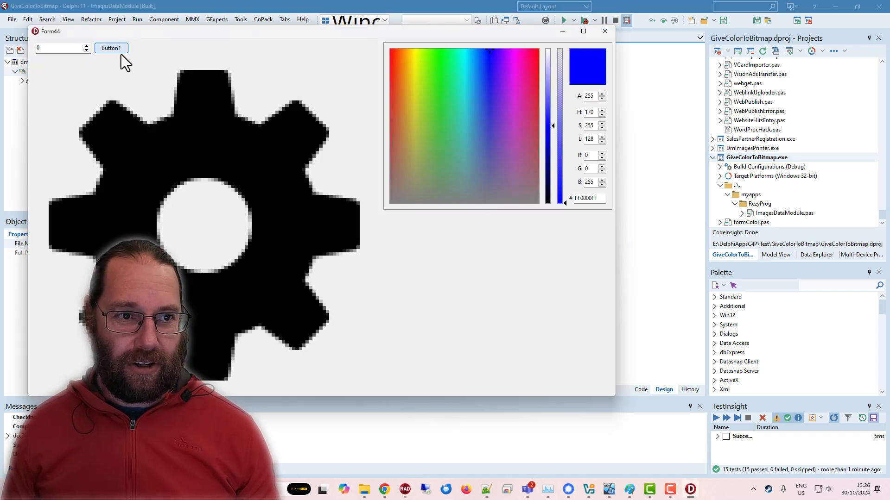
pyautogui.moveTo(153, 127)
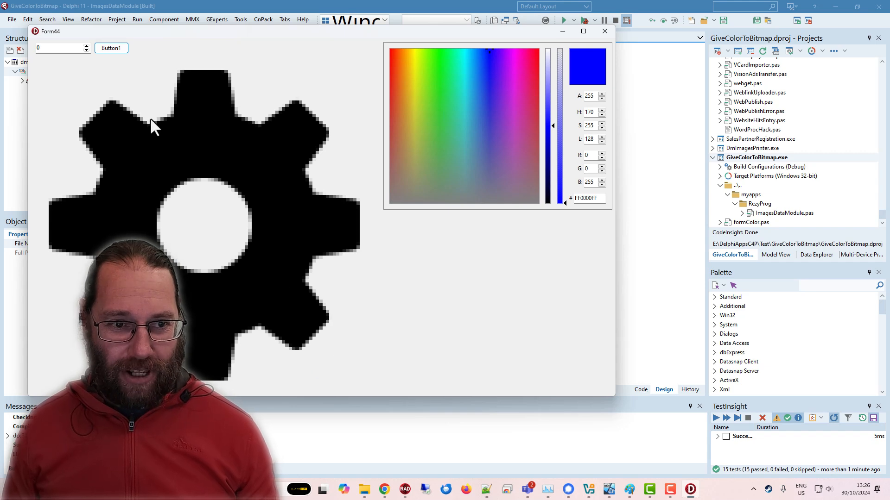
pyautogui.moveTo(174, 113)
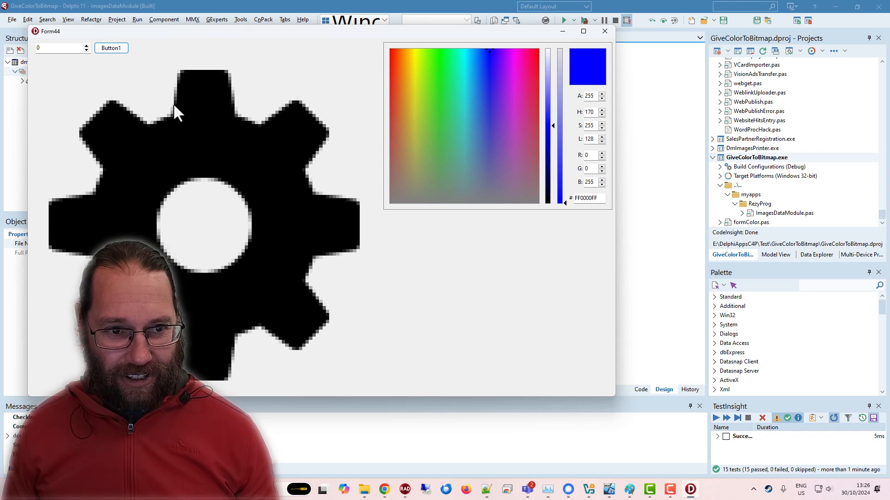
pyautogui.moveTo(297, 107)
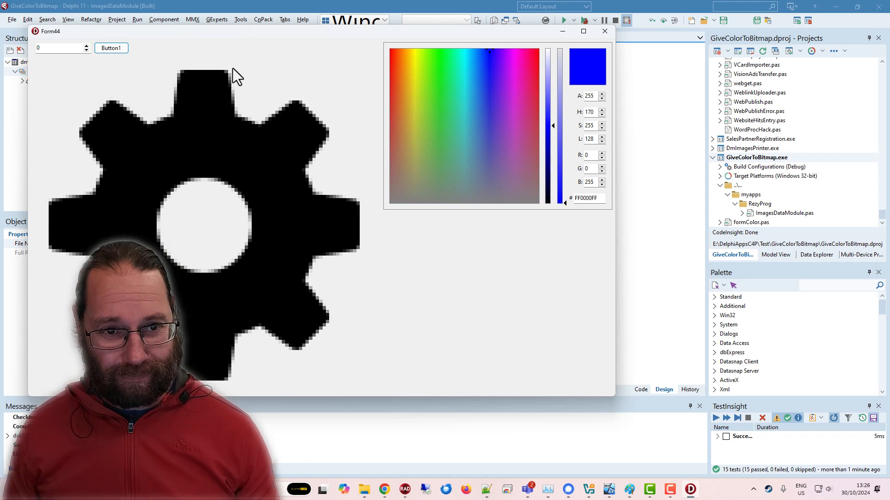
# - Recolour the gear icon green, then a warm hue, then purple
pyautogui.click(433, 99)
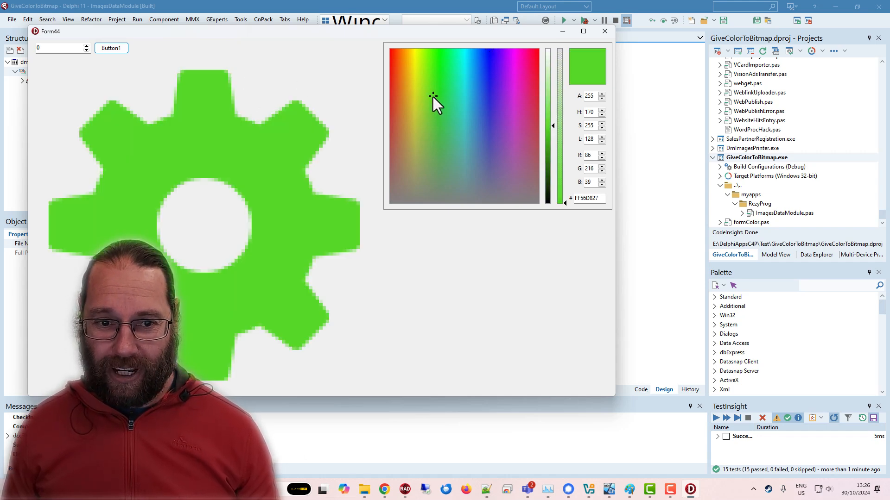
pyautogui.click(394, 60)
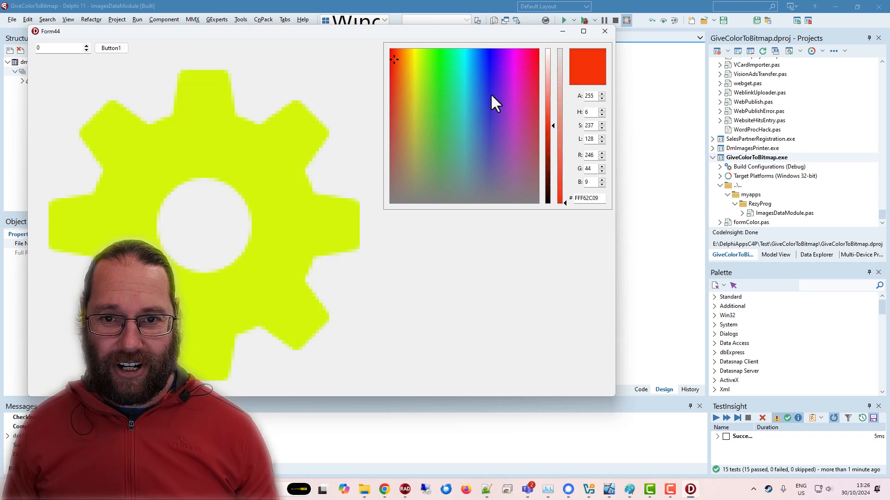
pyautogui.click(503, 113)
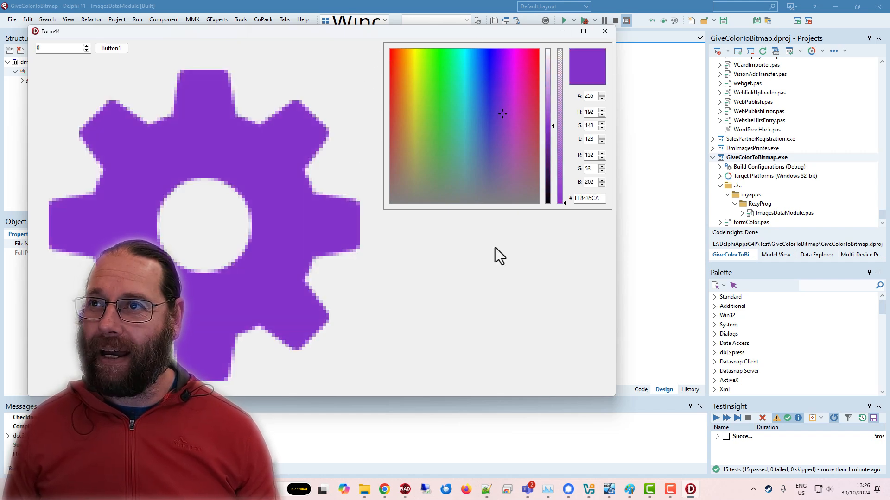
pyautogui.moveTo(363, 152)
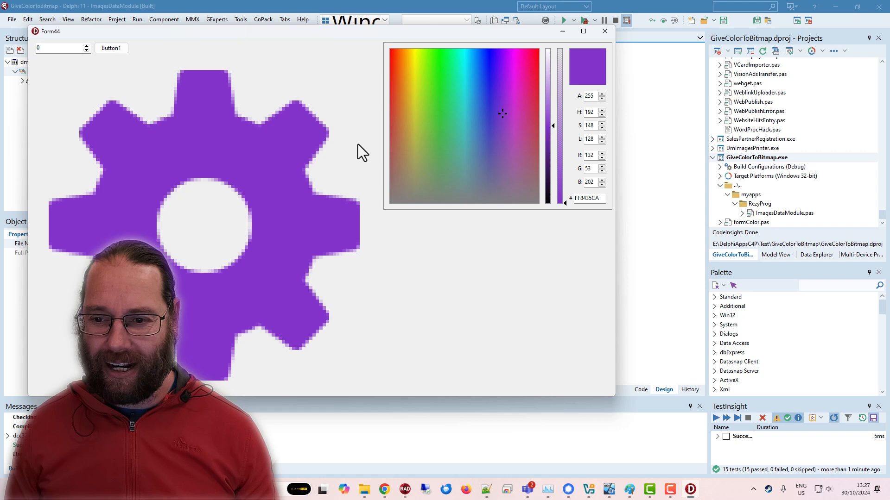
pyautogui.moveTo(495, 131)
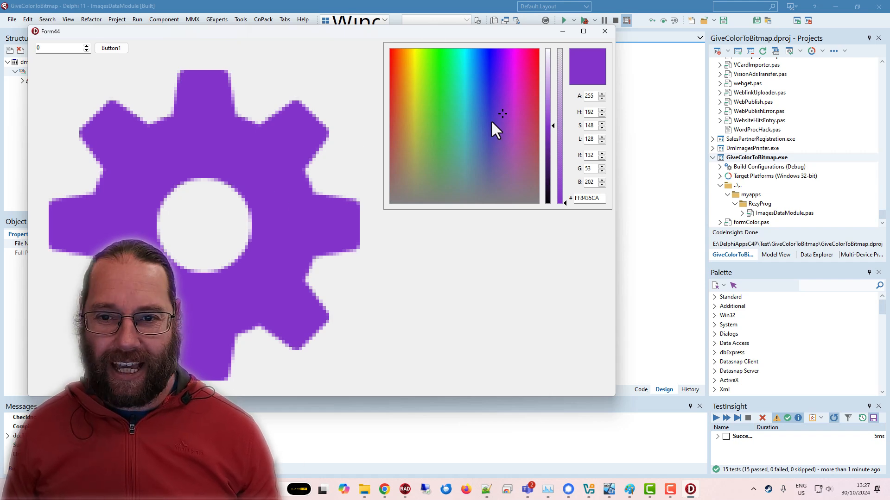
# - Recolour the image 7 document-search icon, ending with blue and then green
pyautogui.click(440, 92)
pyautogui.write('7')
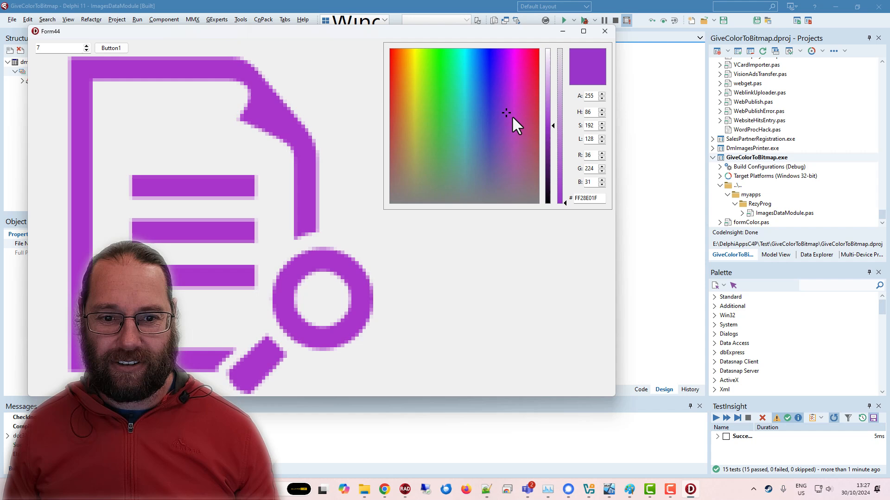
pyautogui.click(497, 74)
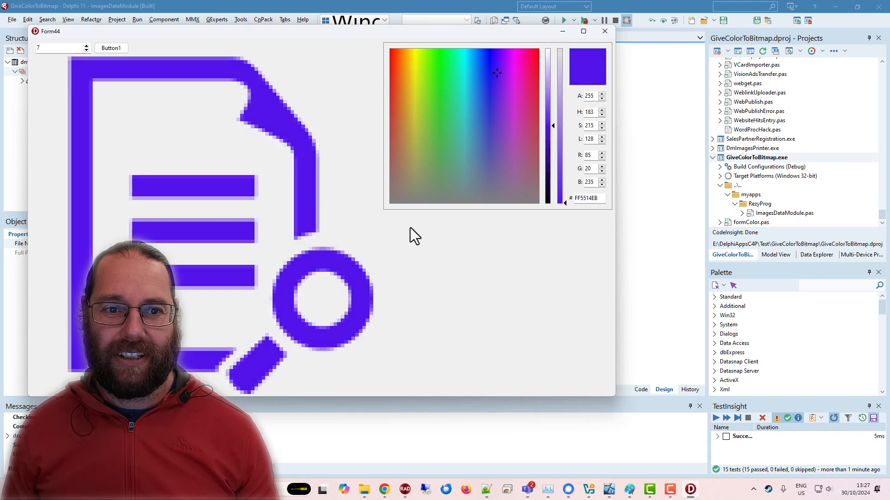
pyautogui.click(440, 85)
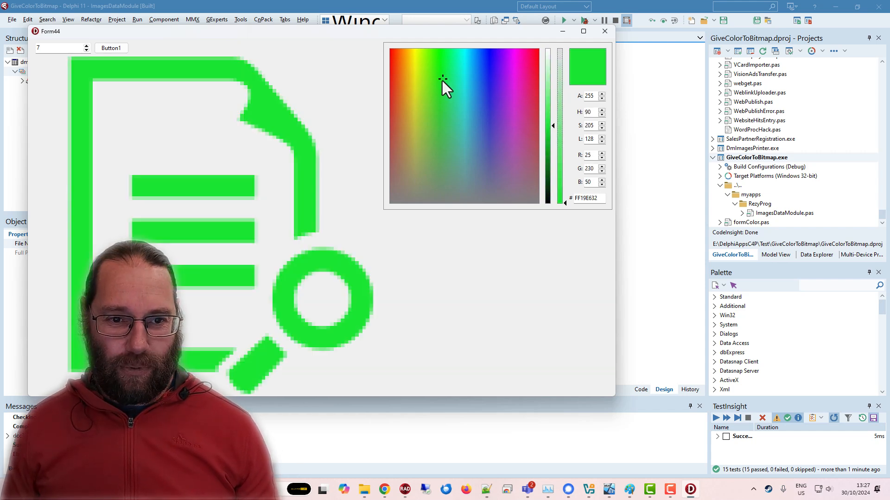
pyautogui.moveTo(313, 141)
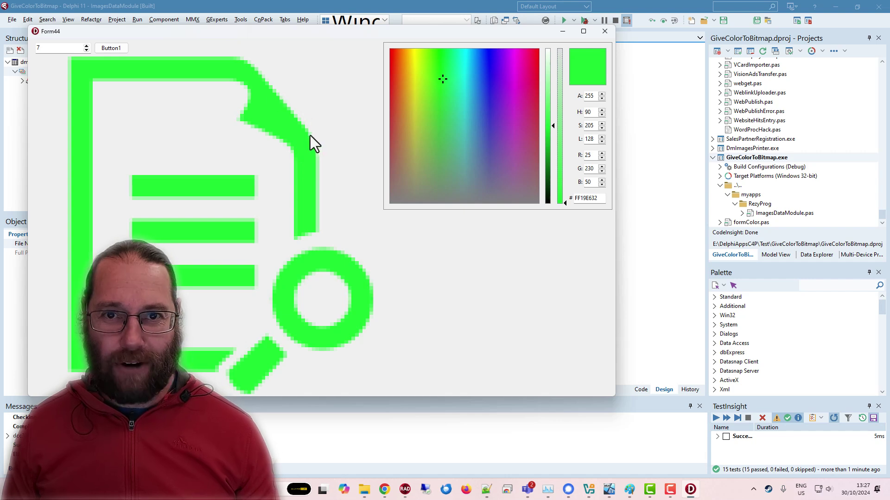
pyautogui.moveTo(313, 79)
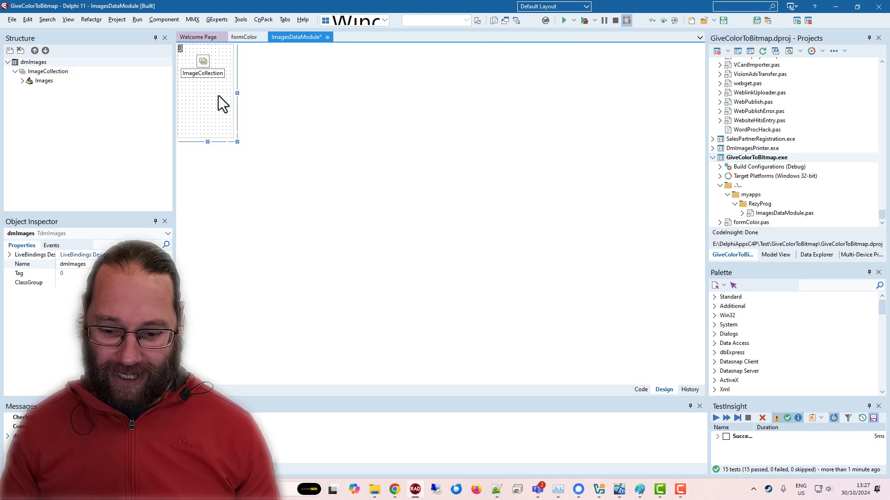
# - In ImagesDataModule code, highlight the PAlphaColorArray and TAlphaColorArray type declarations in GiveColorToBitmap
pyautogui.click(640, 390)
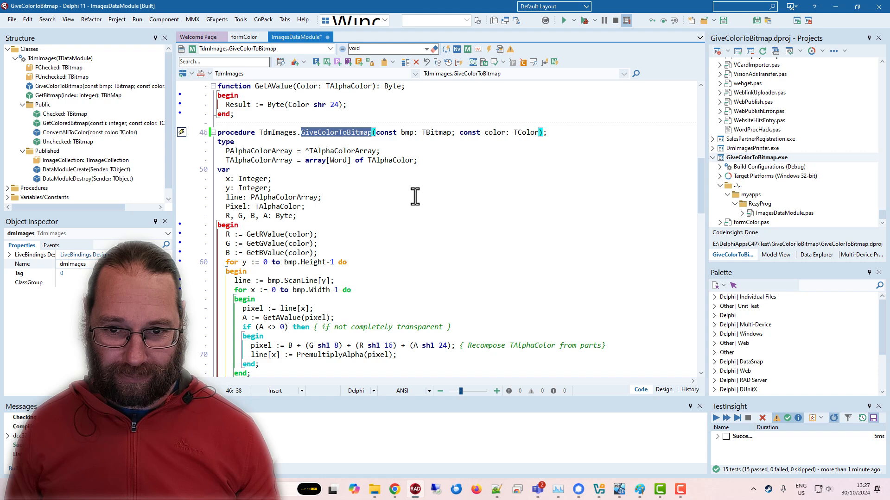
pyautogui.scroll(-3)
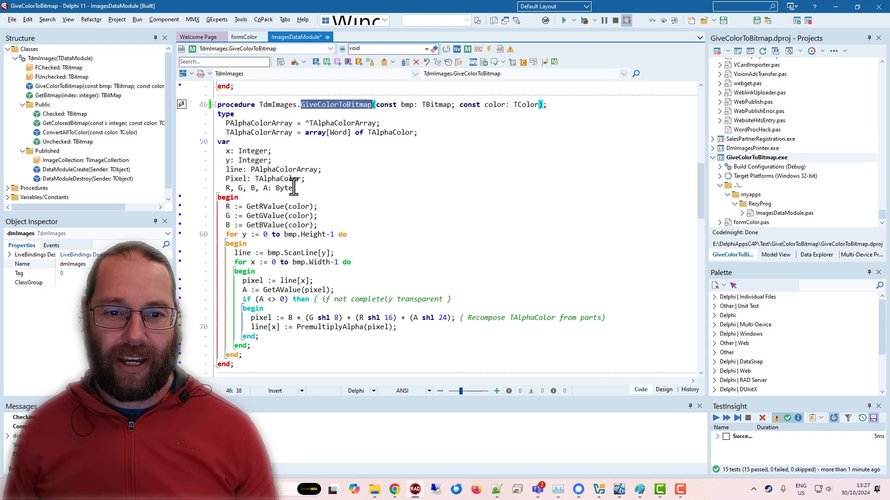
pyautogui.doubleClick(302, 252)
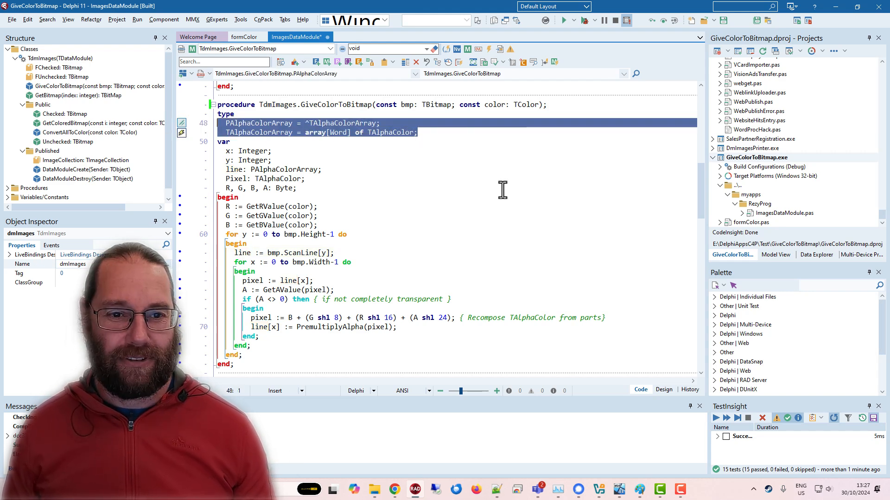
pyautogui.moveTo(397, 139)
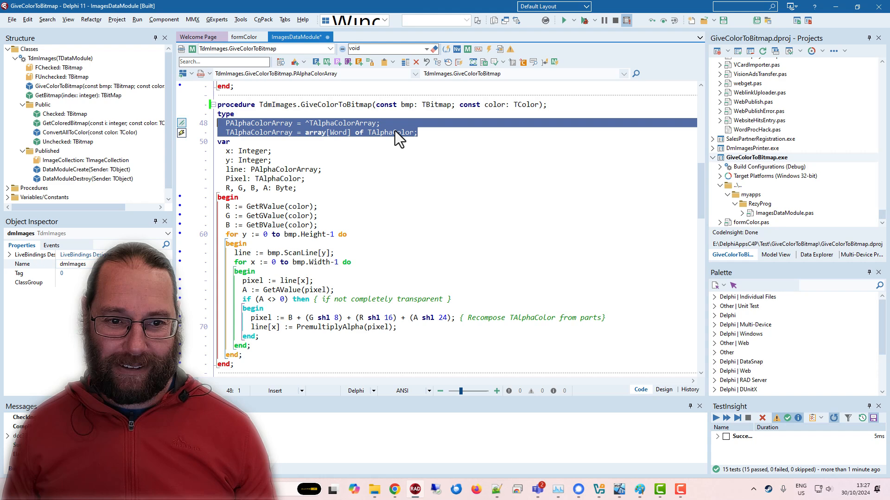
pyautogui.click(301, 132)
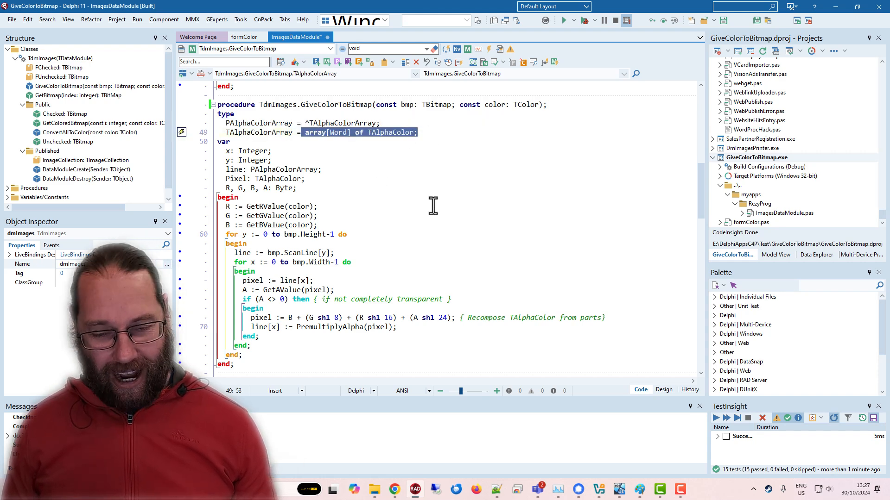
pyautogui.moveTo(402, 208)
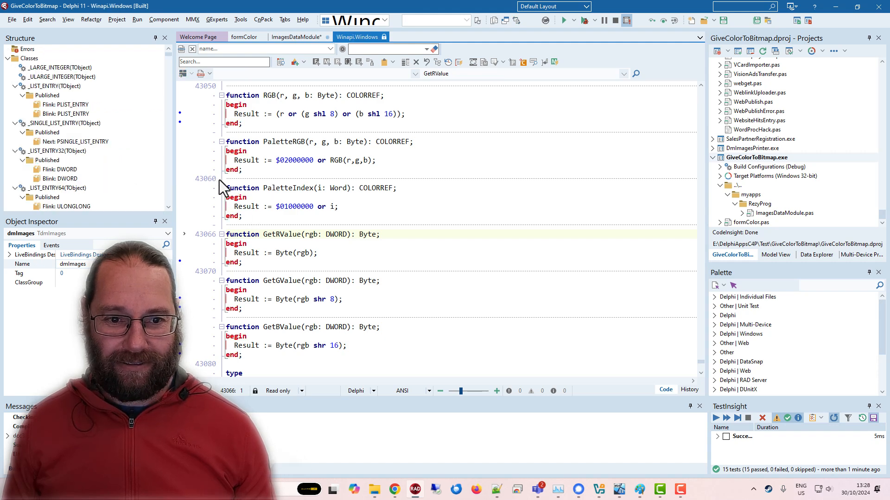
pyautogui.moveTo(248, 256)
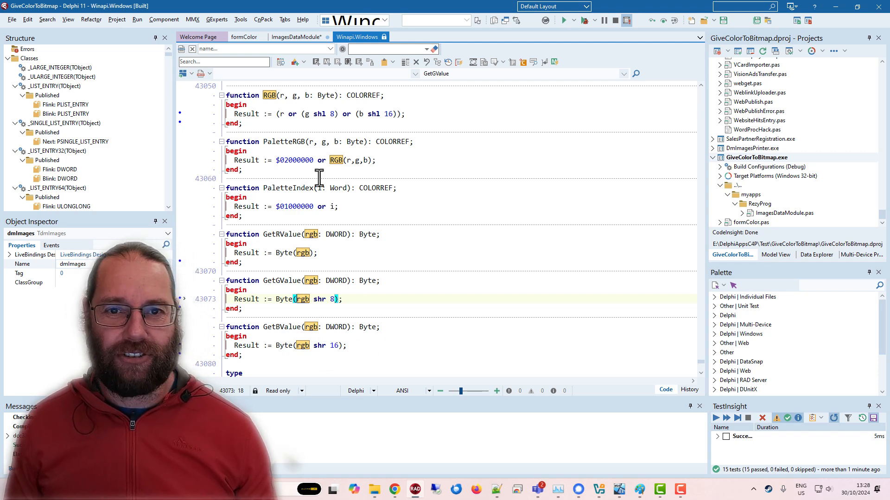
# - Close Winapi.Windows and scroll ImagesDataModule to the GetAValue helper
pyautogui.click(295, 37)
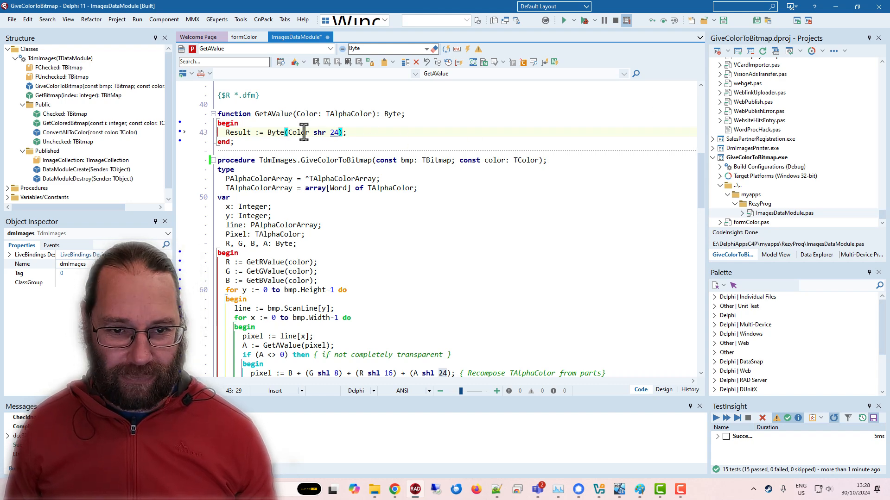
pyautogui.scroll(-3)
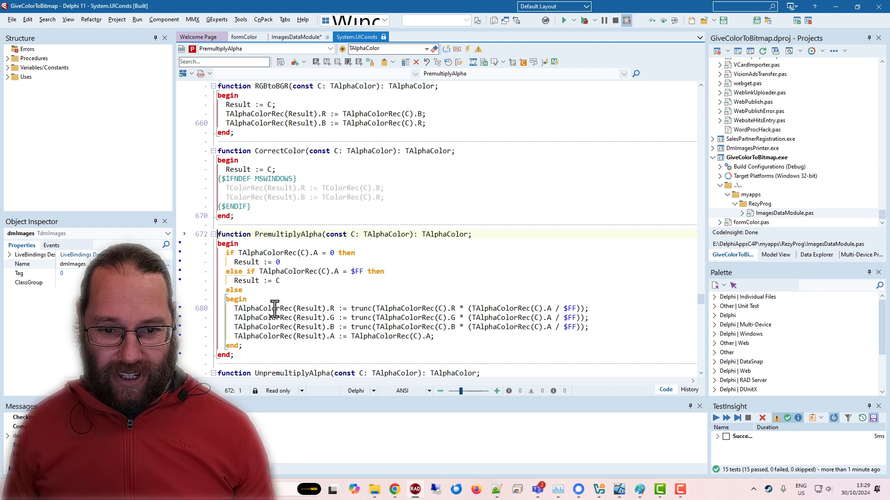
pyautogui.moveTo(331, 308)
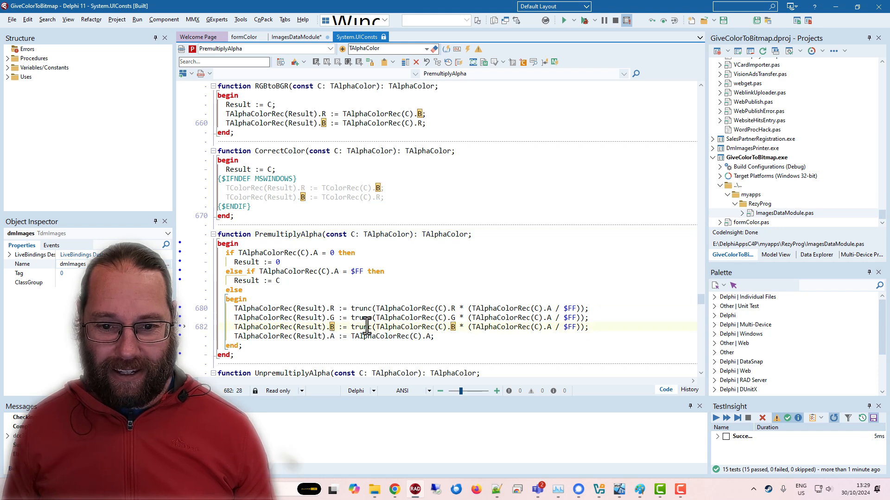
pyautogui.moveTo(429, 317)
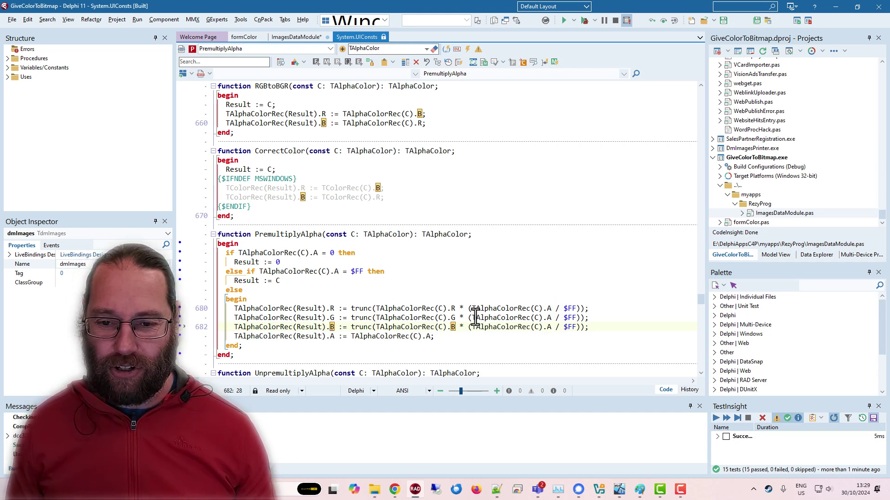
pyautogui.moveTo(424, 194)
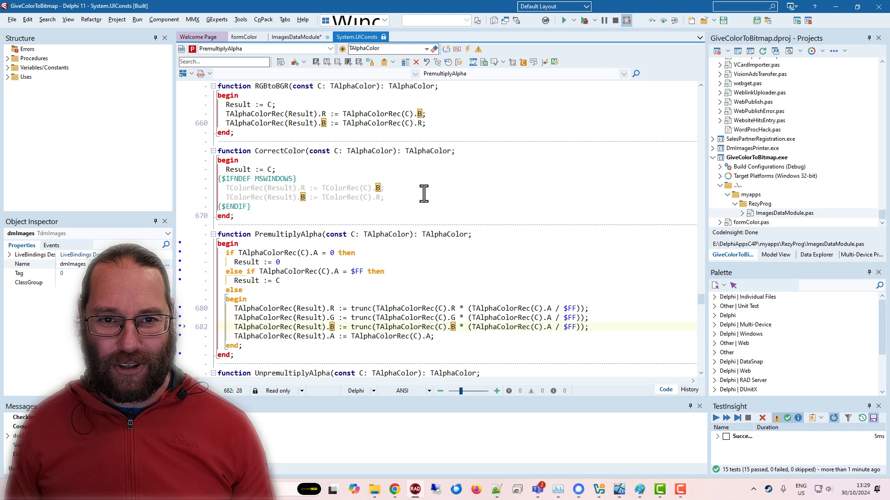
pyautogui.moveTo(399, 178)
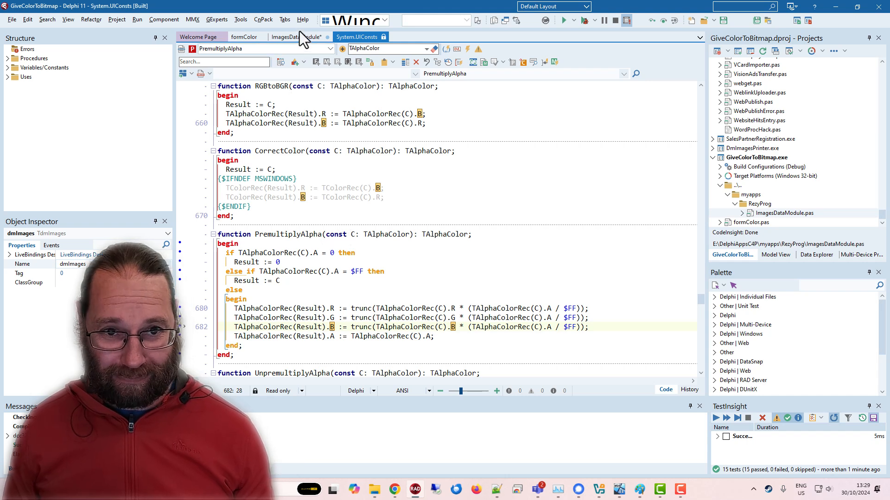
# - Back in ImagesDataModule with PremultiplyAlpha commented out, run the test app again
pyautogui.click(293, 37)
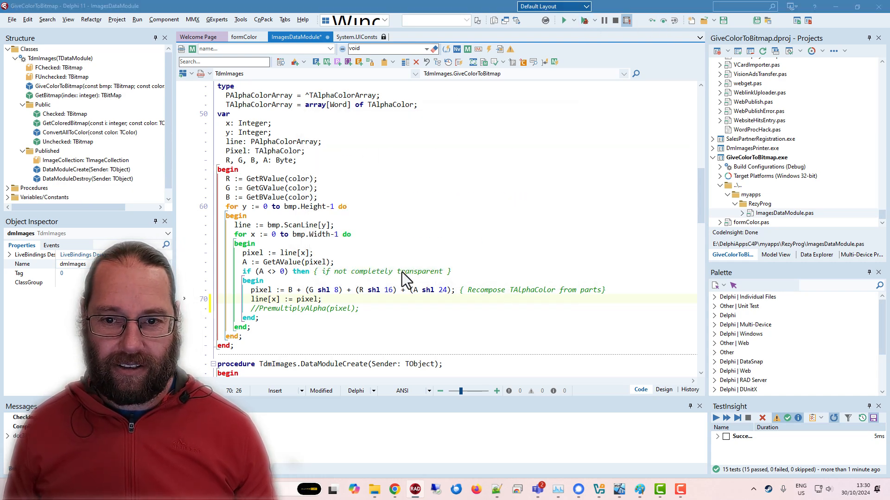
pyautogui.click(564, 20)
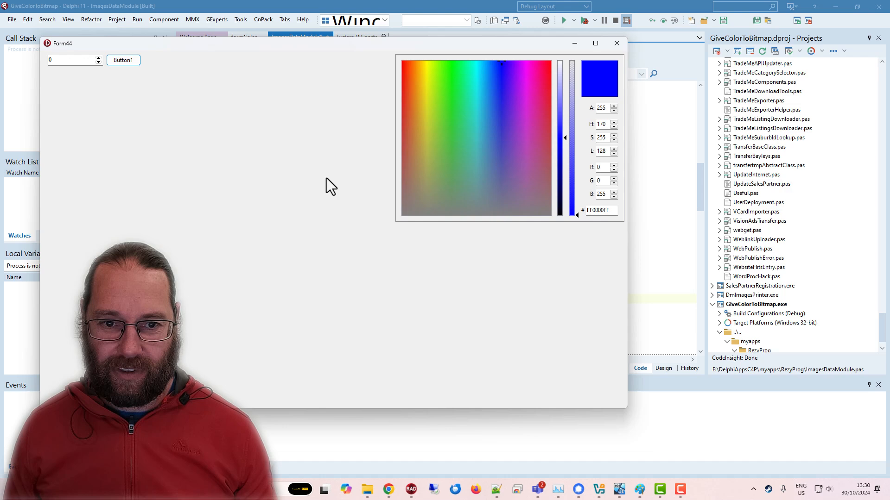
# - Recolour the gear blue, then bright green, then olive green, with a clear background
pyautogui.click(124, 60)
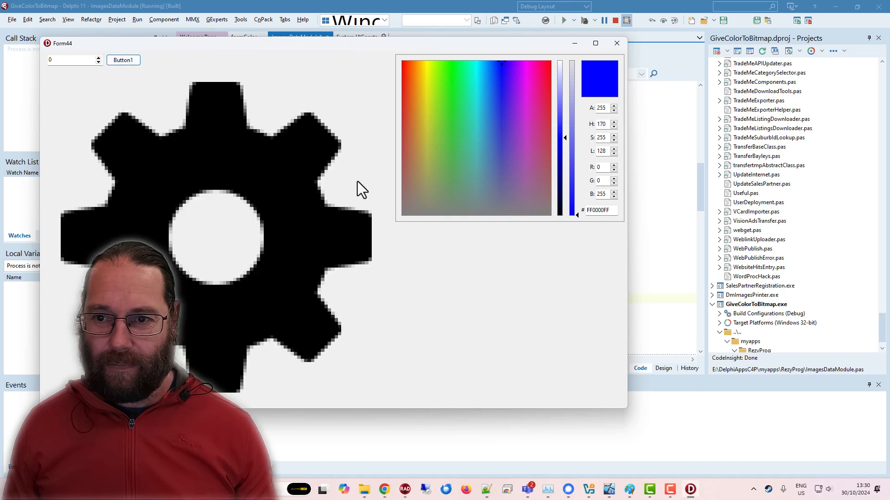
pyautogui.moveTo(565, 139)
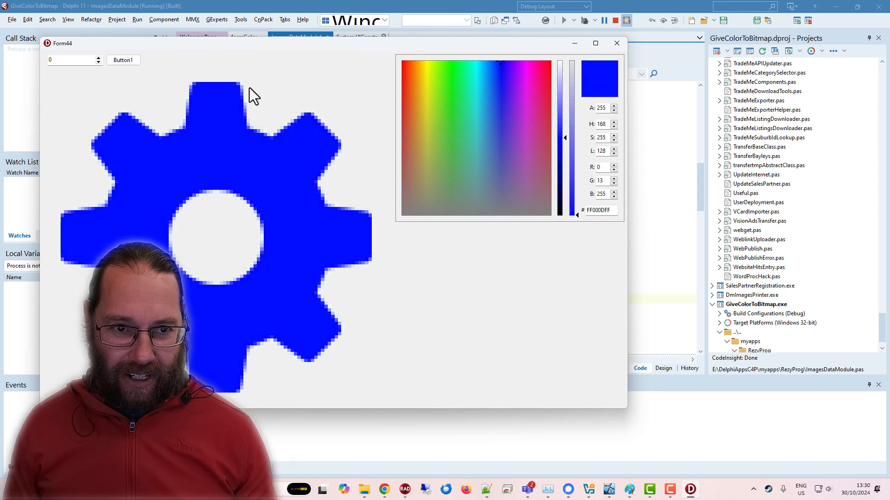
pyautogui.moveTo(334, 111)
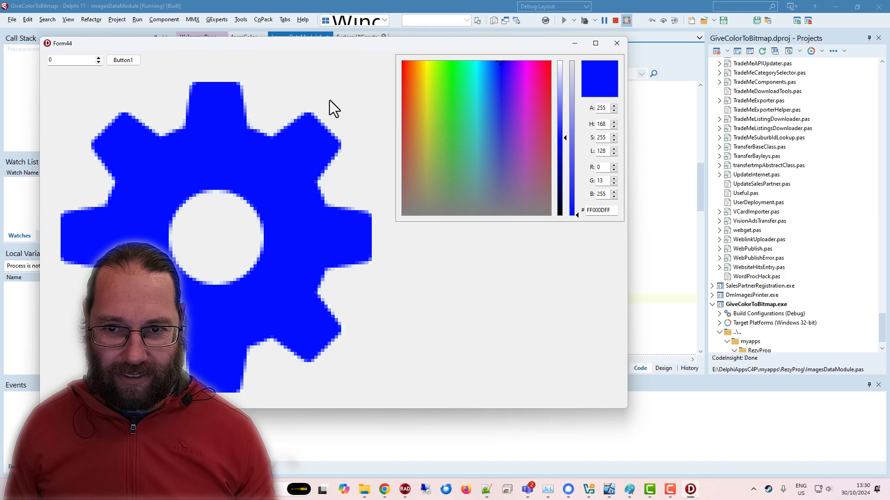
pyautogui.click(497, 70)
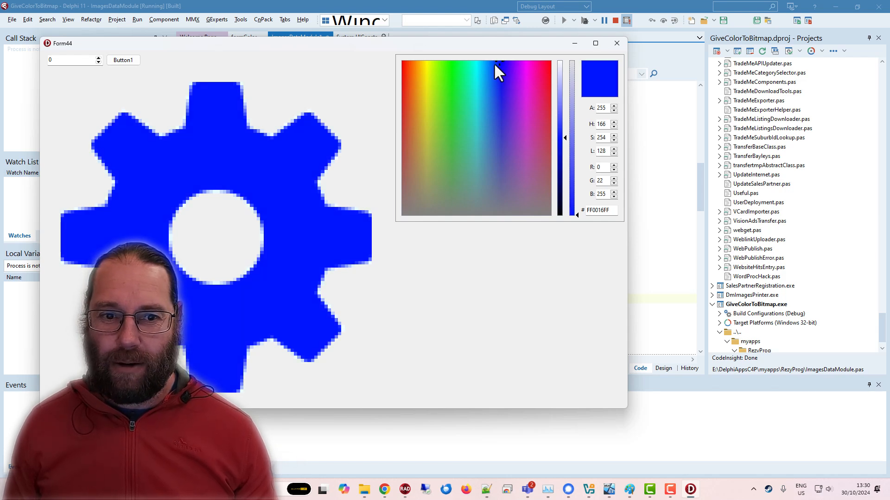
pyautogui.click(447, 115)
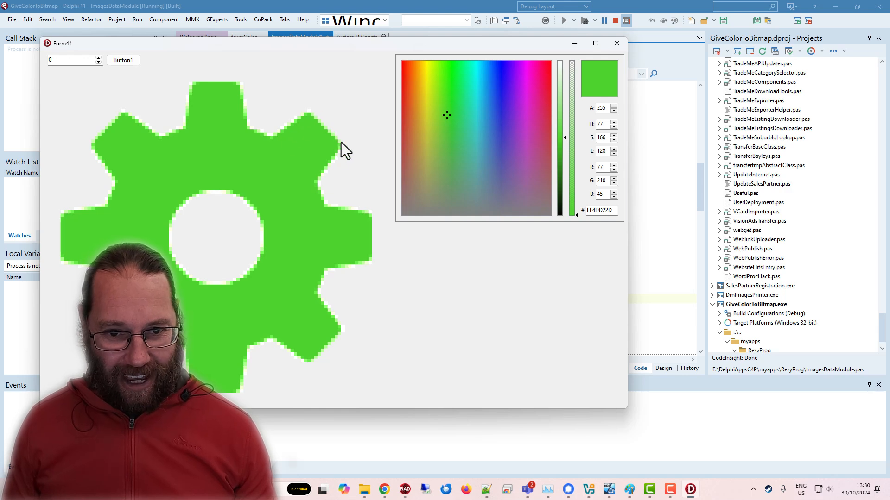
pyautogui.moveTo(337, 320)
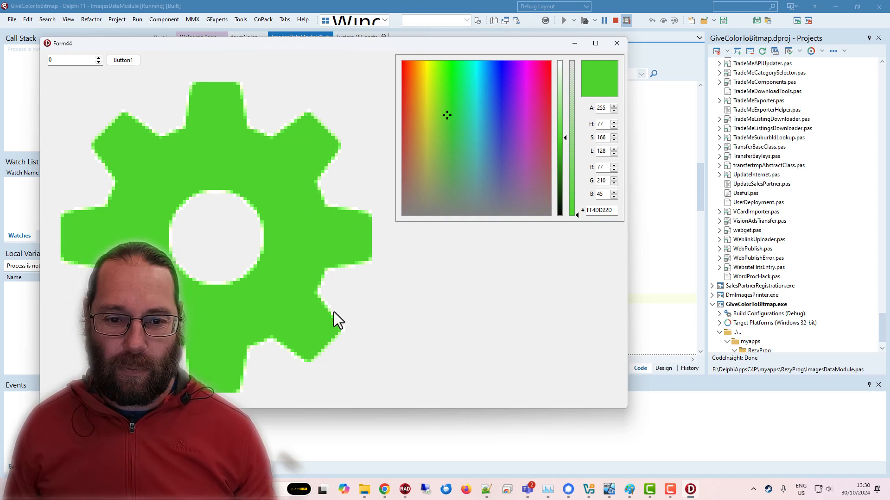
pyautogui.moveTo(482, 120)
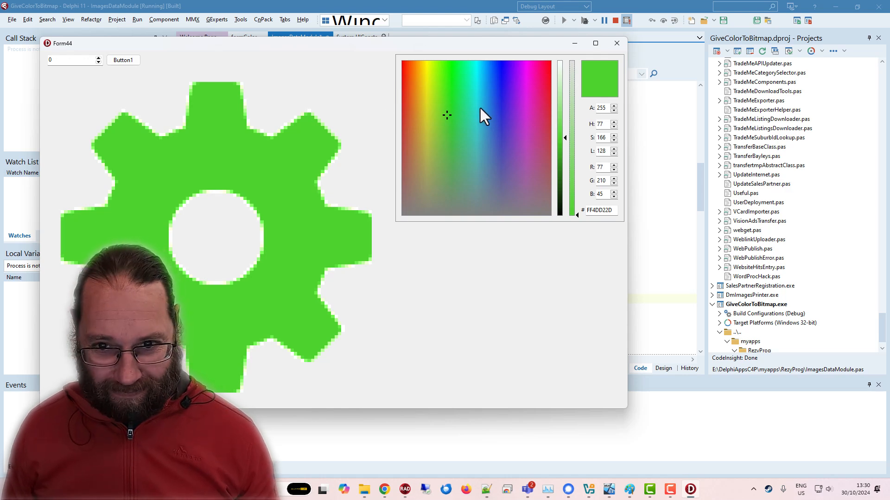
pyautogui.click(440, 156)
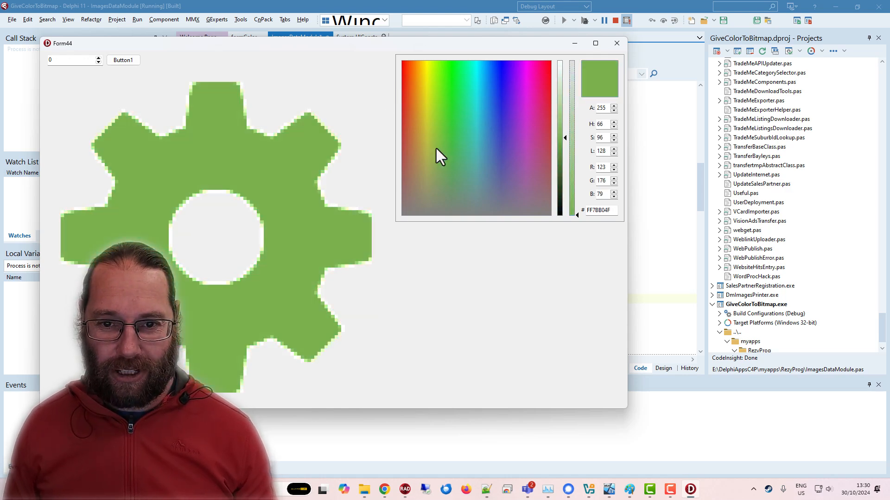
pyautogui.click(616, 43)
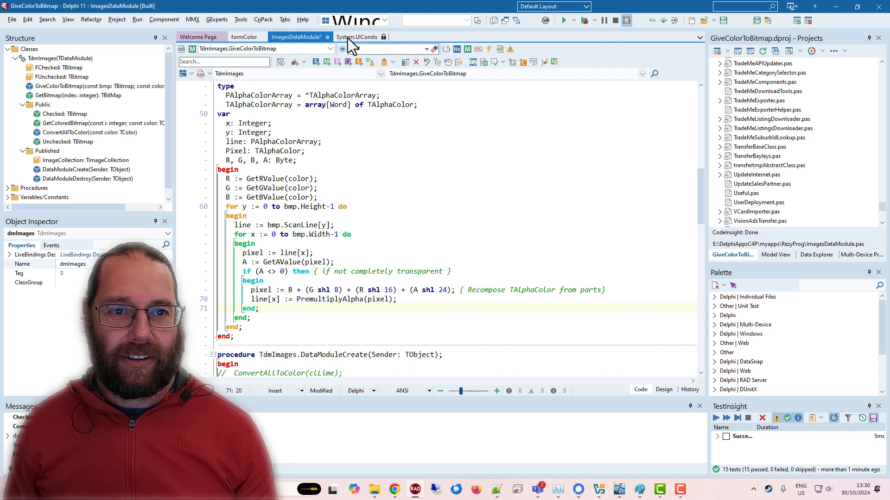
# - With ConvertAllToColor(clLime) uncommented in DataModuleCreate, switch Project Manager to the Rezy group
pyautogui.scroll(-3)
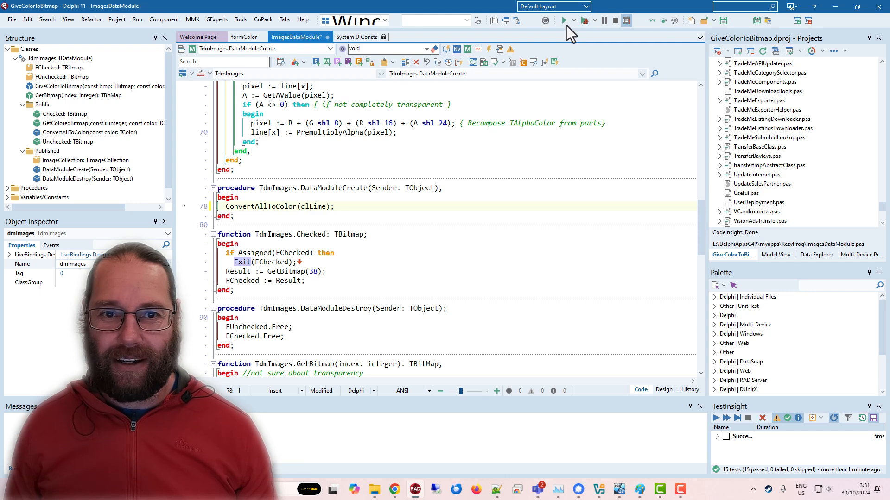
pyautogui.click(563, 20)
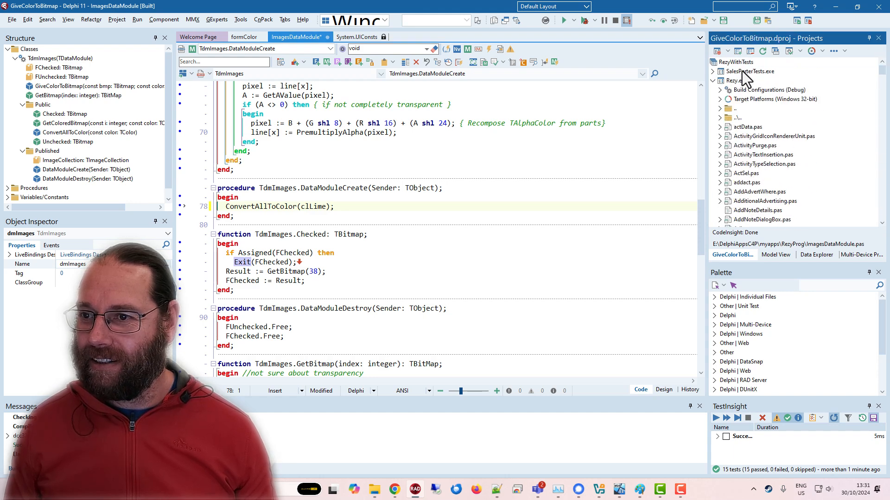
# - Make Rezy.exe the active project and launch it in the debugger
pyautogui.click(735, 80)
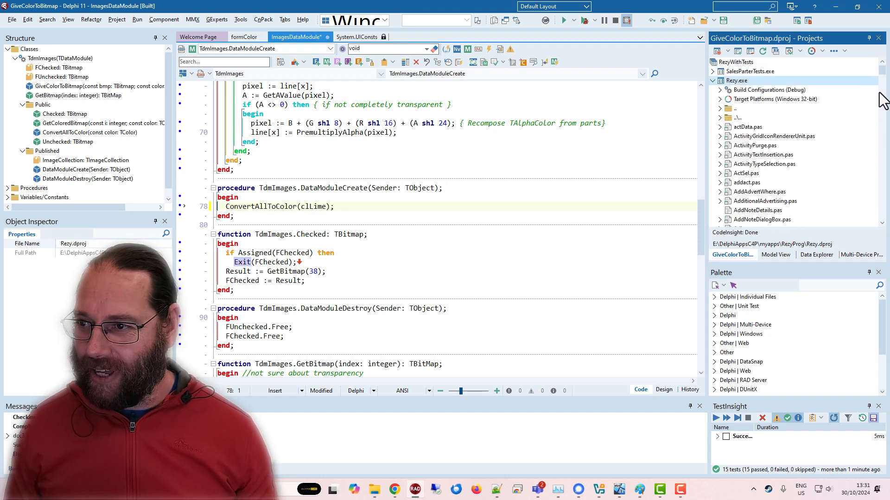
pyautogui.scroll(-3)
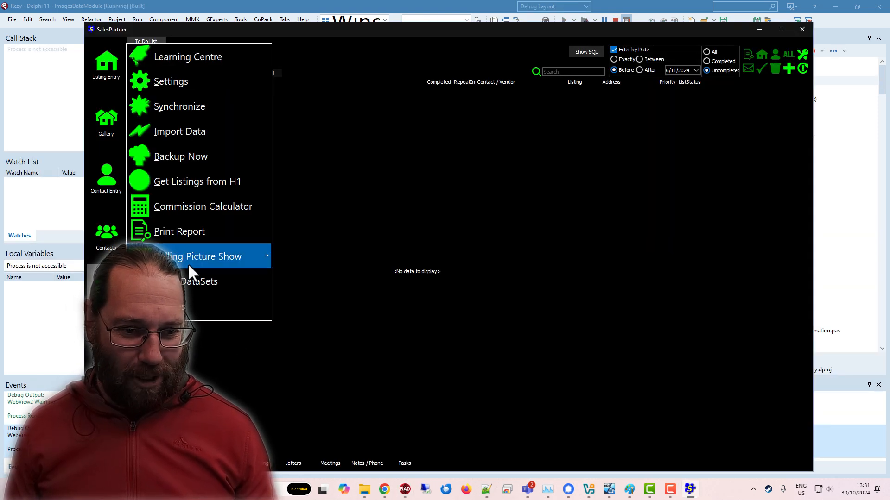
pyautogui.moveTo(203, 171)
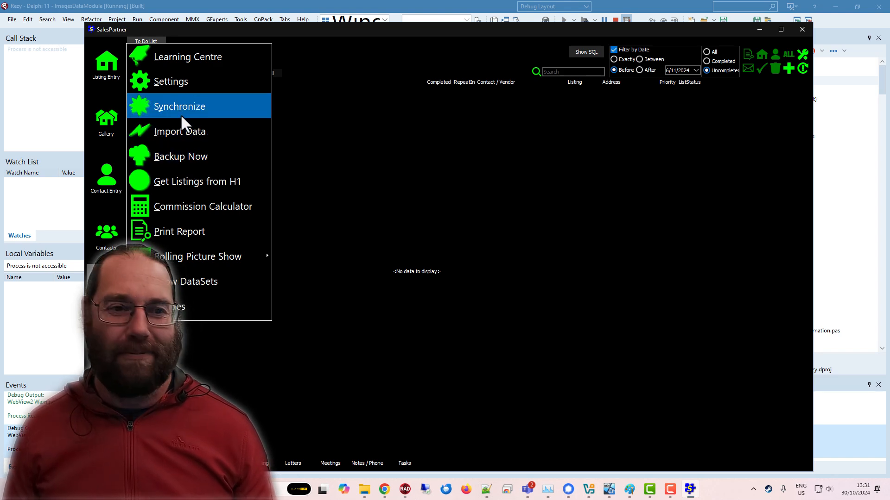
pyautogui.moveTo(160, 105)
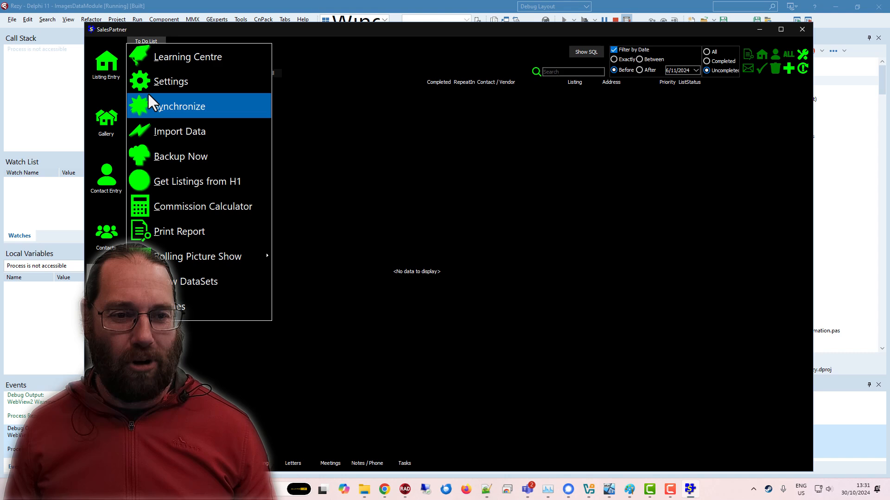
pyautogui.moveTo(107, 233)
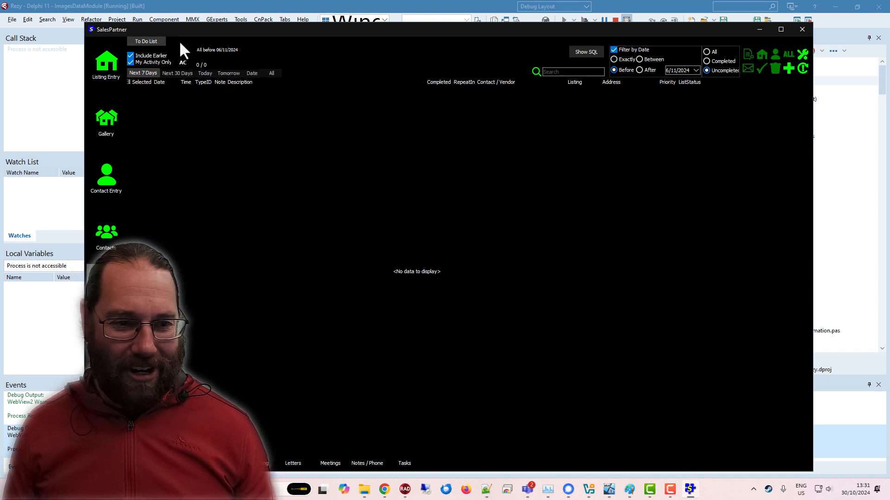
# - Close the SalesPartner application and confirm Yes
pyautogui.click(802, 29)
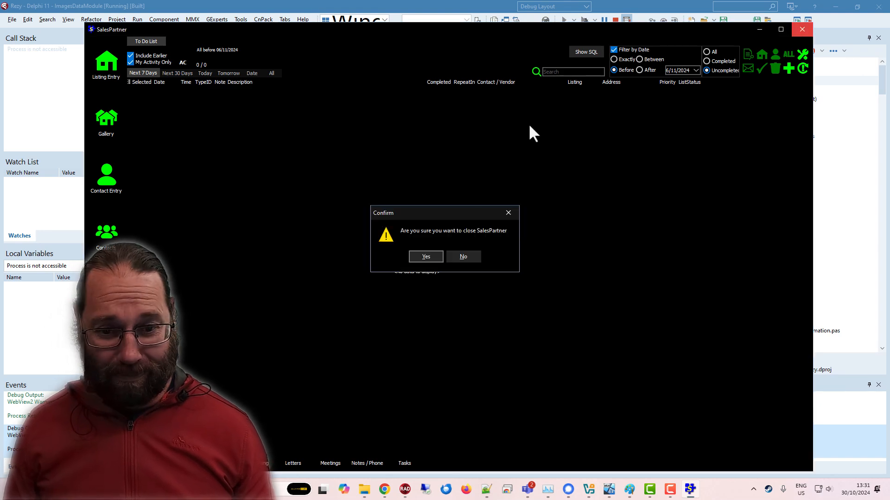
pyautogui.click(425, 256)
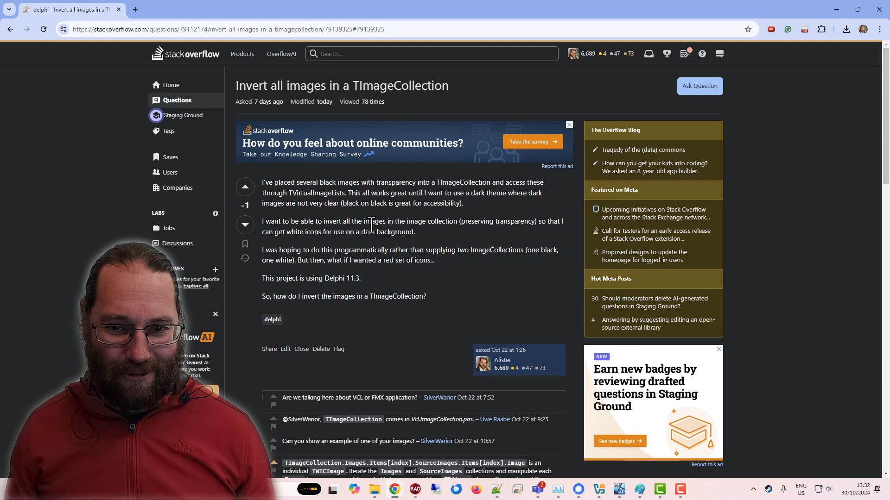
# - Read through the TImageCollection question, its comments, and the GiveColorToBitmap answer code
pyautogui.scroll(-3)
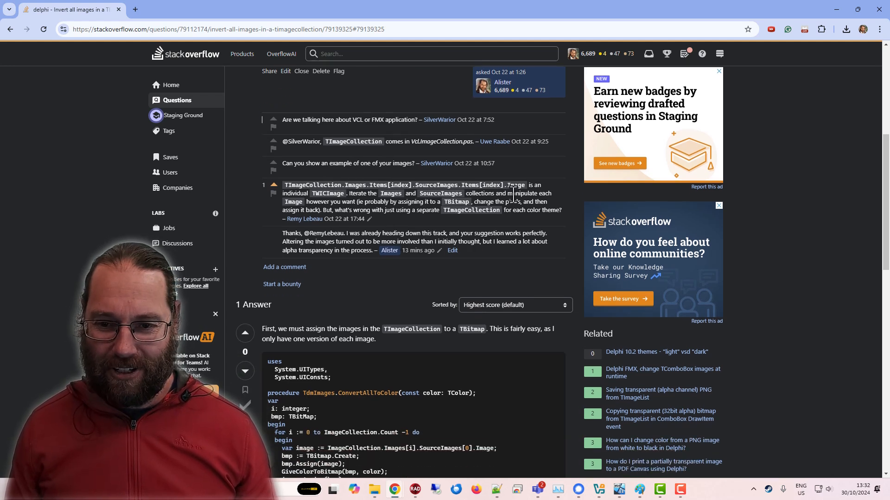
pyautogui.scroll(-3)
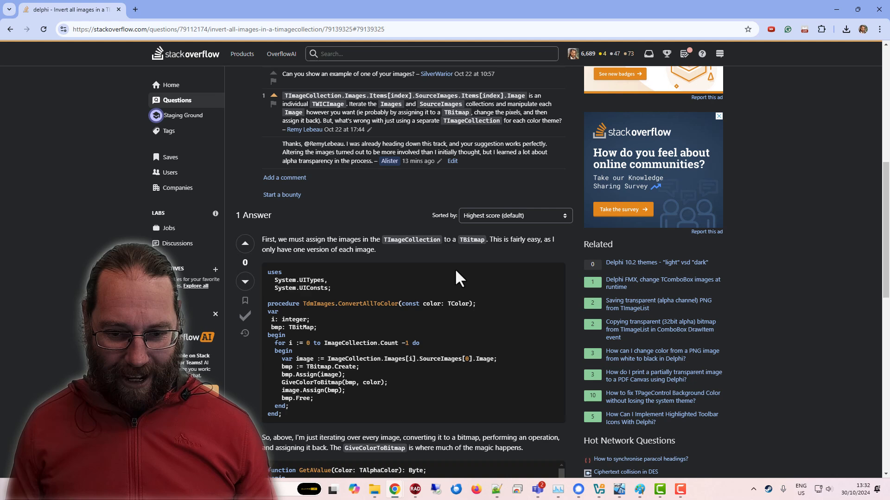
pyautogui.scroll(-3)
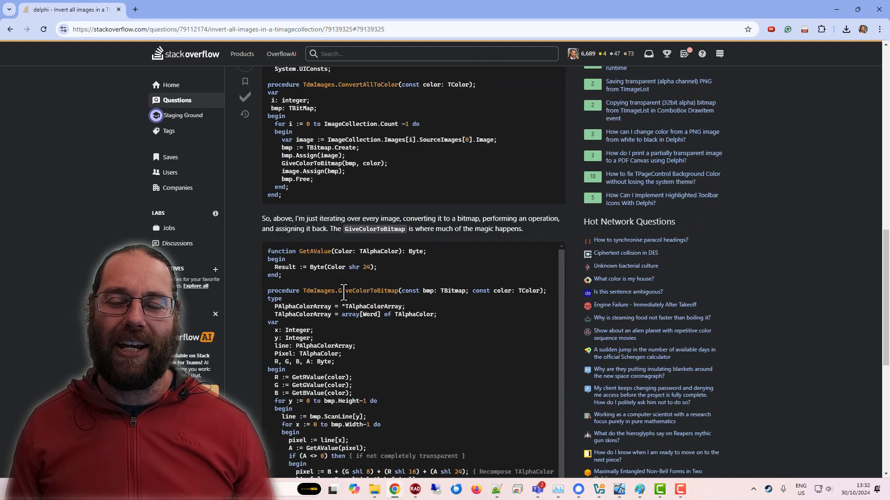
pyautogui.scroll(-3)
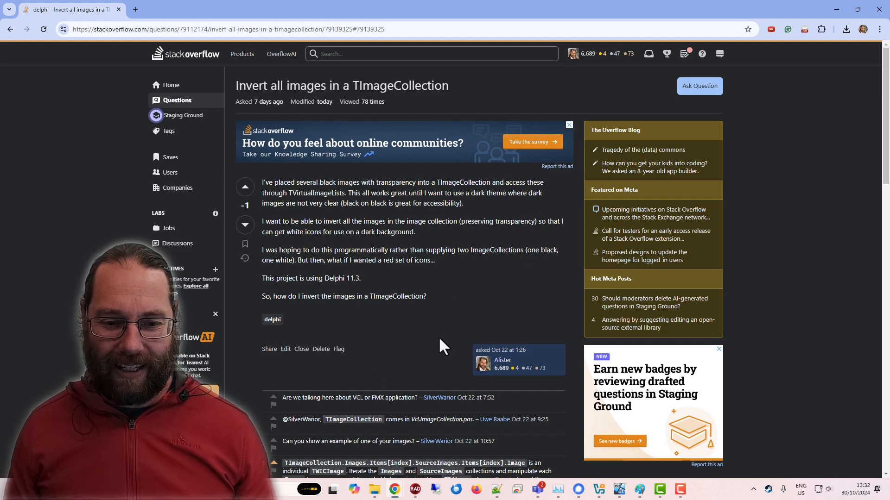
pyautogui.scroll(-3)
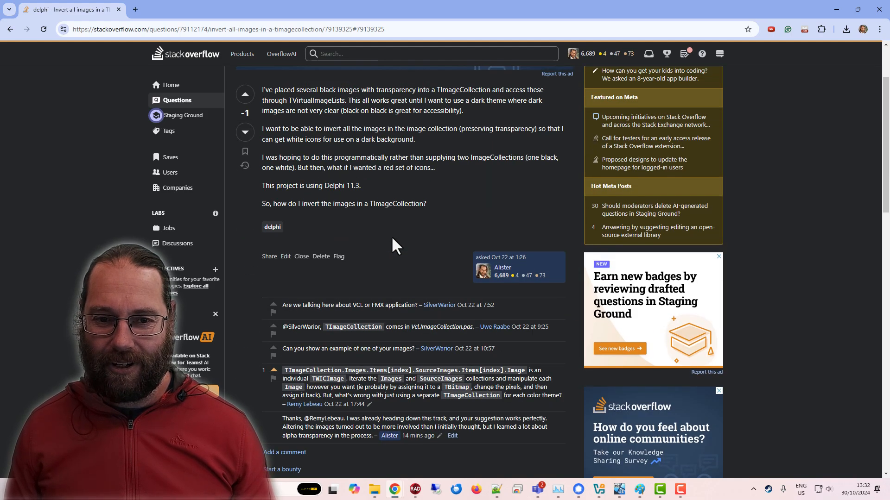
pyautogui.scroll(-3)
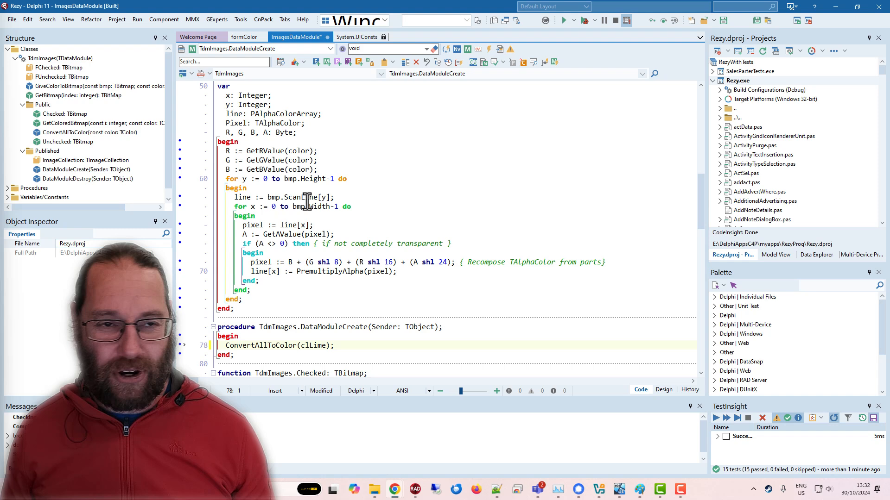
pyautogui.moveTo(353, 167)
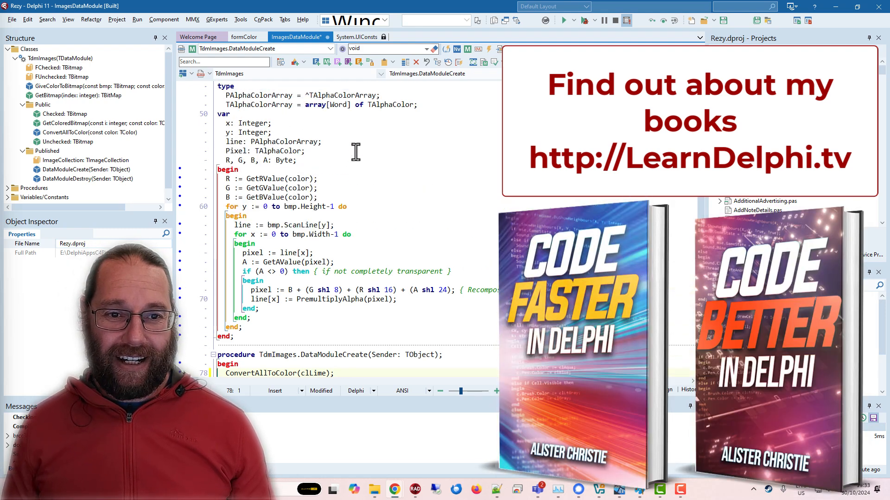
# - Scroll ImagesDataModule to the GiveColorToBitmap code and ConvertAllToColor(clLime) call
pyautogui.scroll(-3)
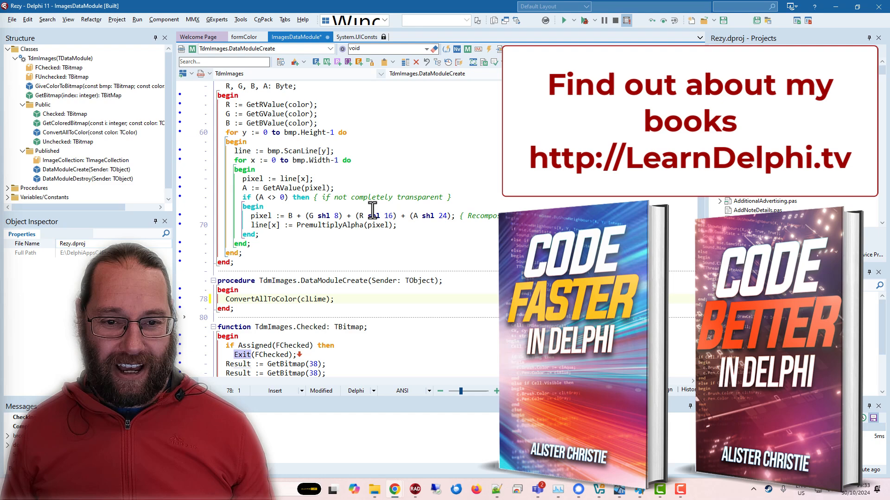